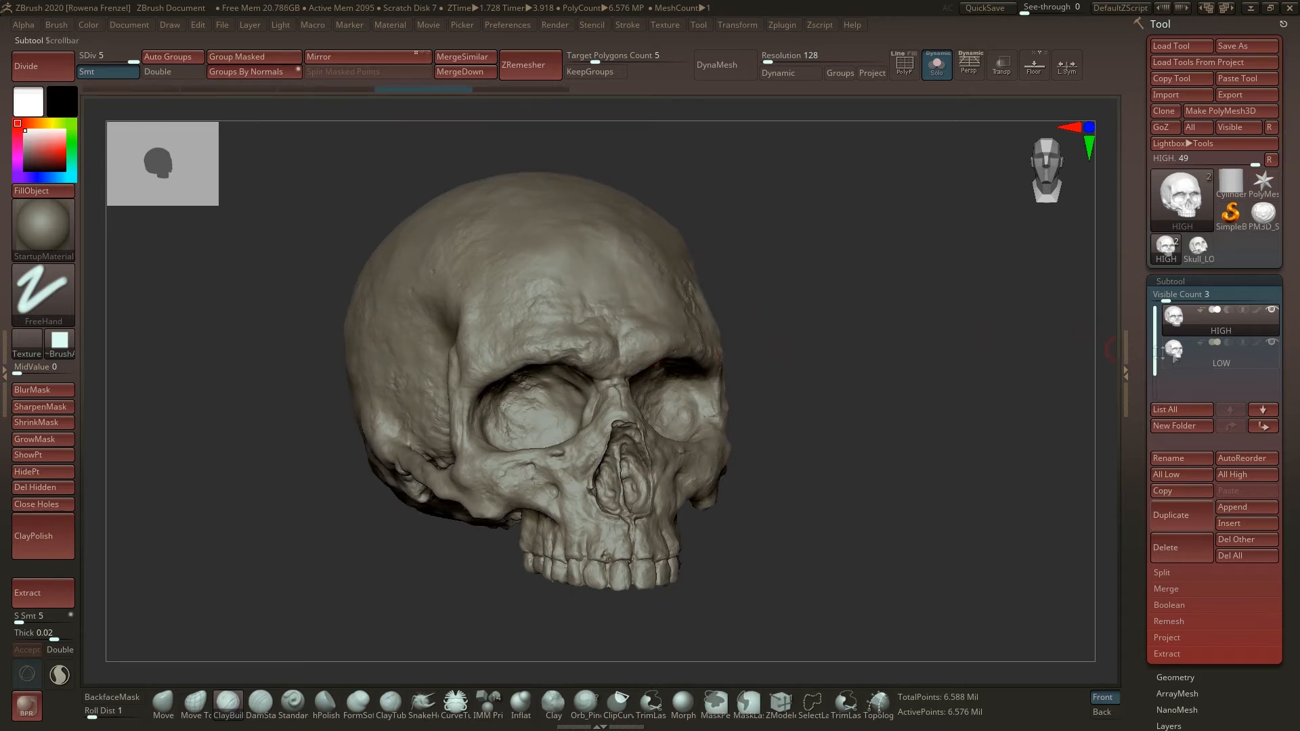
Toggle the PolyF wireframe on and off, then turn off Solo to show both skulls
left_click(1219, 348)
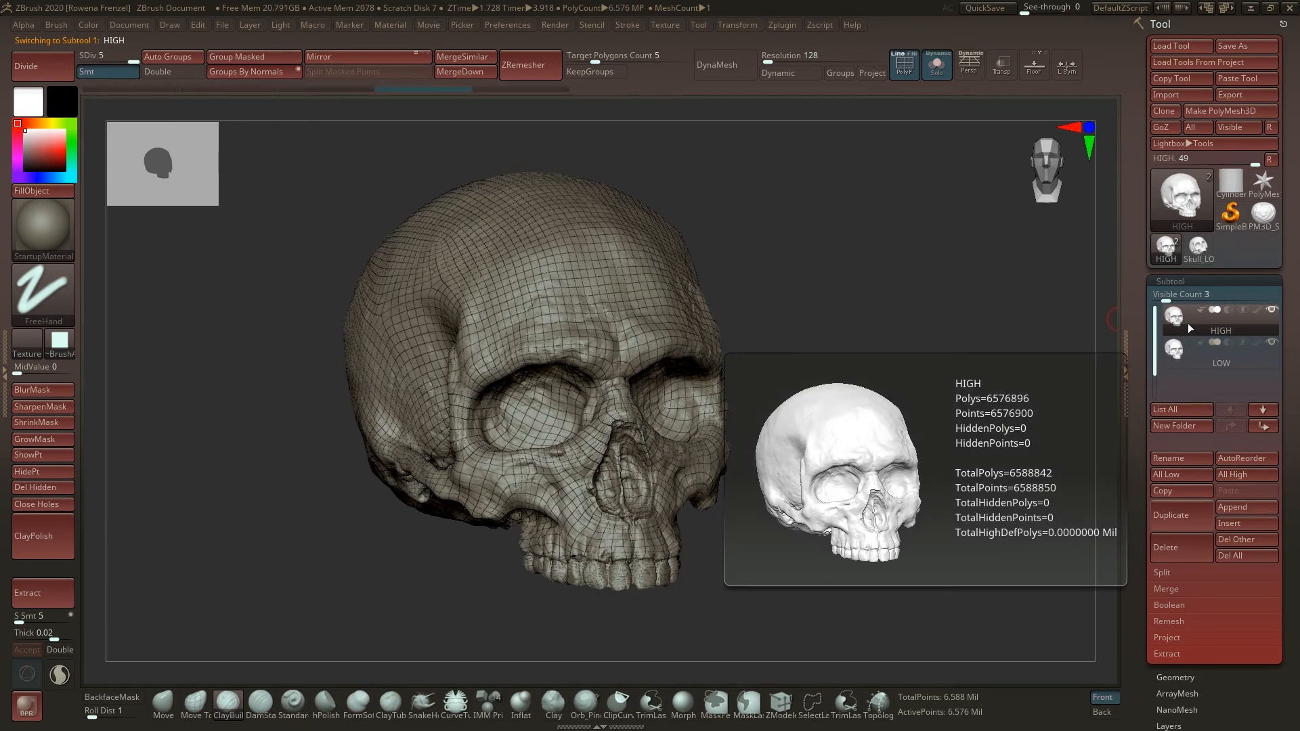
left_click(1219, 348)
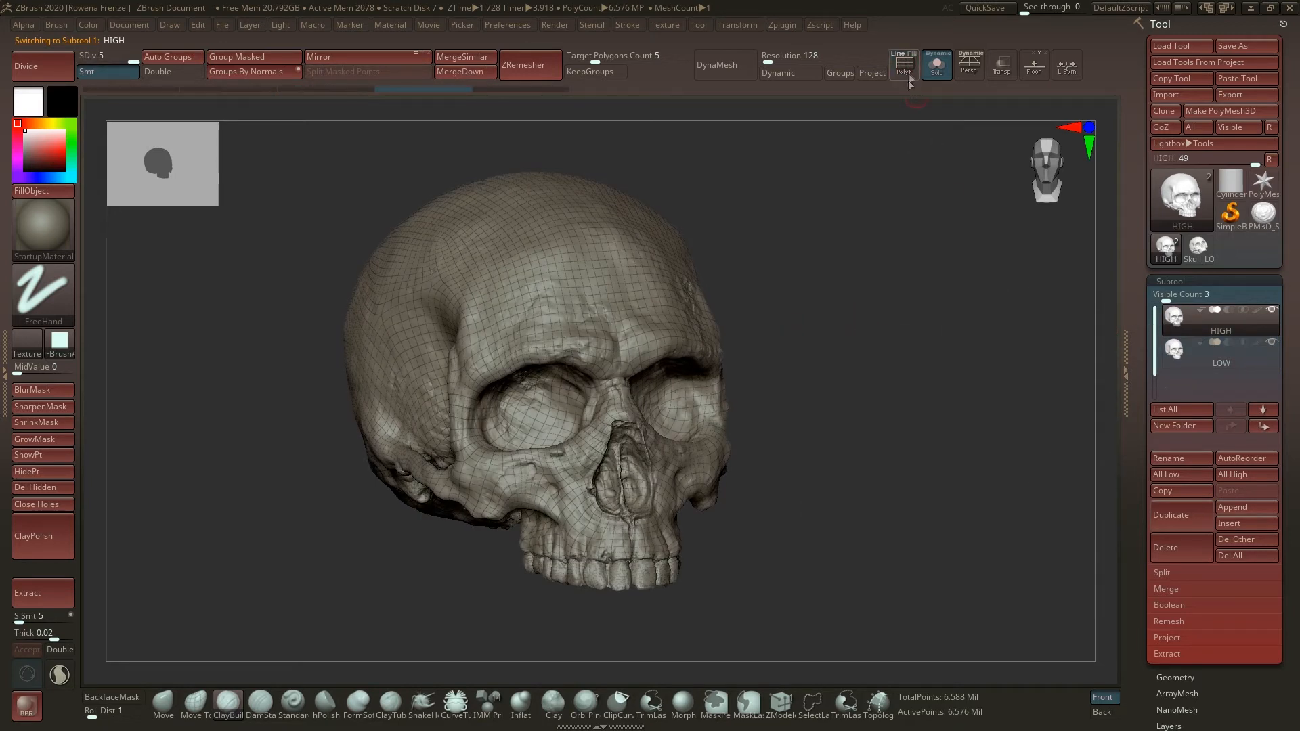
left_click(903, 63)
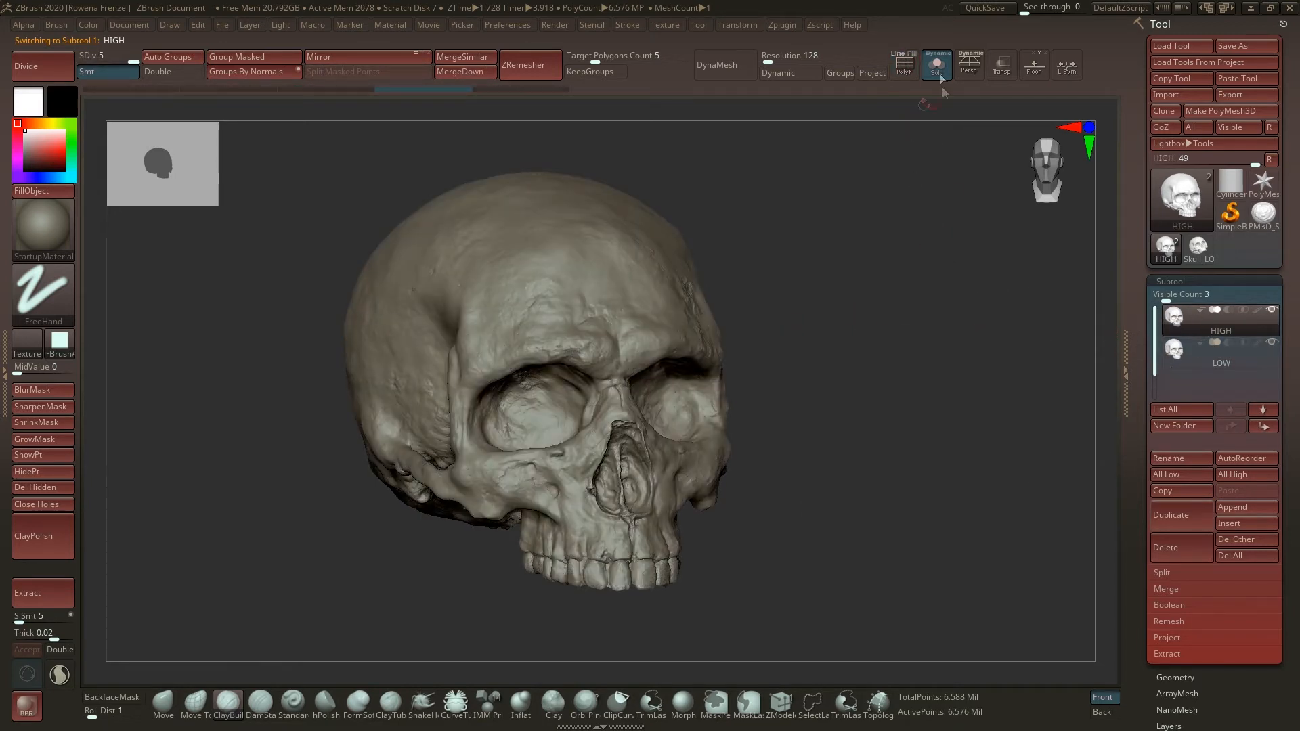
left_click(935, 65)
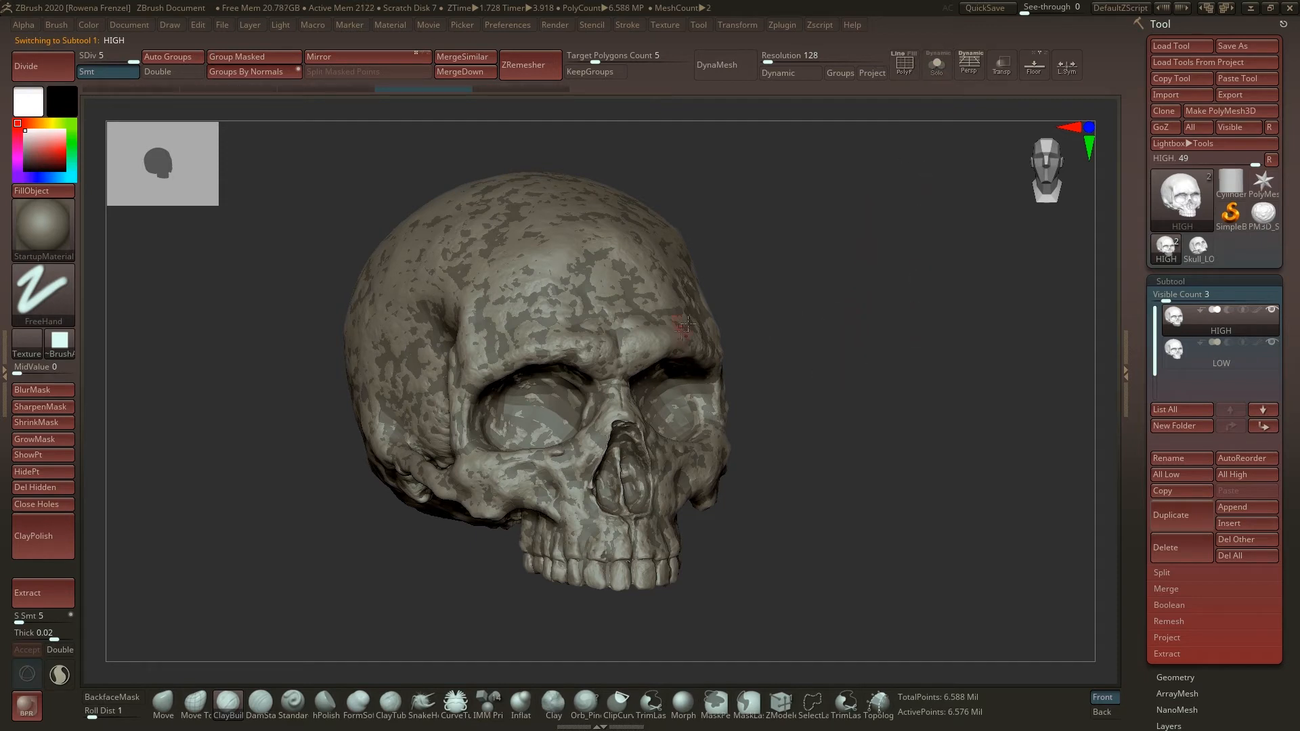
Select the LOW skull and Divide it up to SDiv 6, about 12.2 million polygons
left_click(1219, 349)
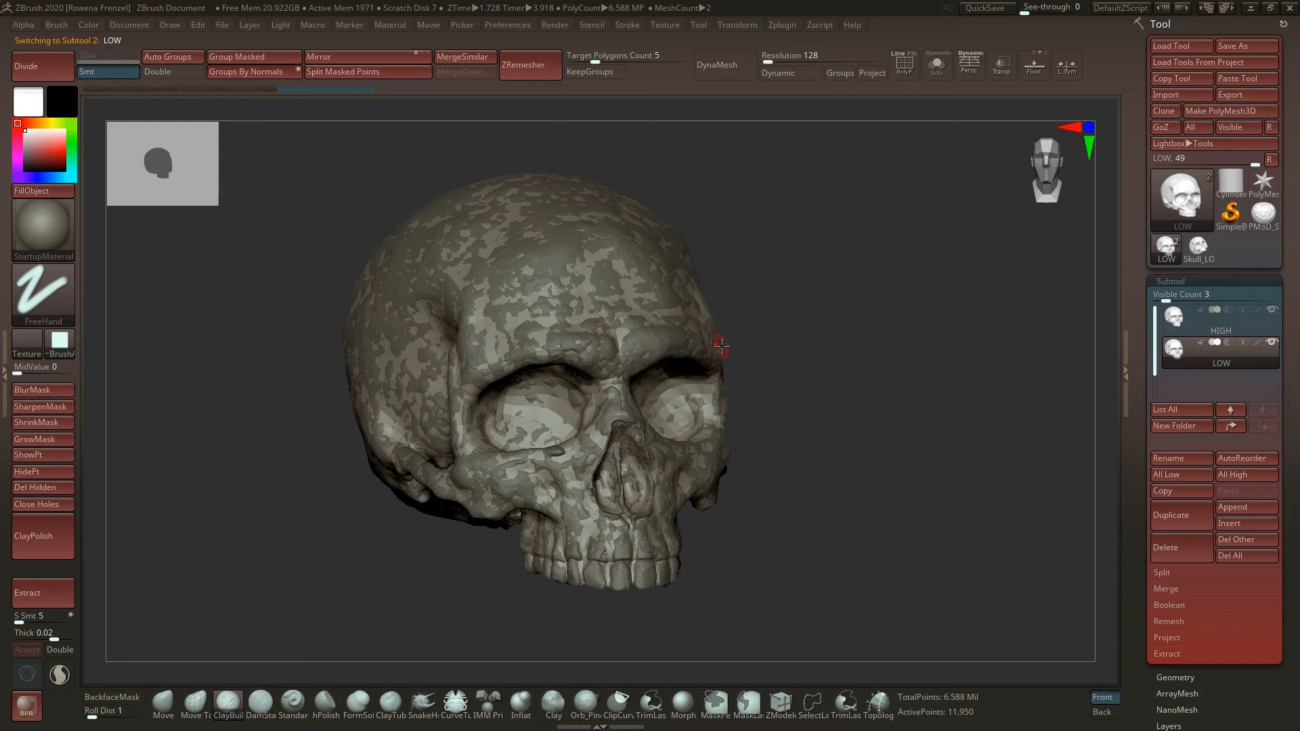
mouse_move(1071, 404)
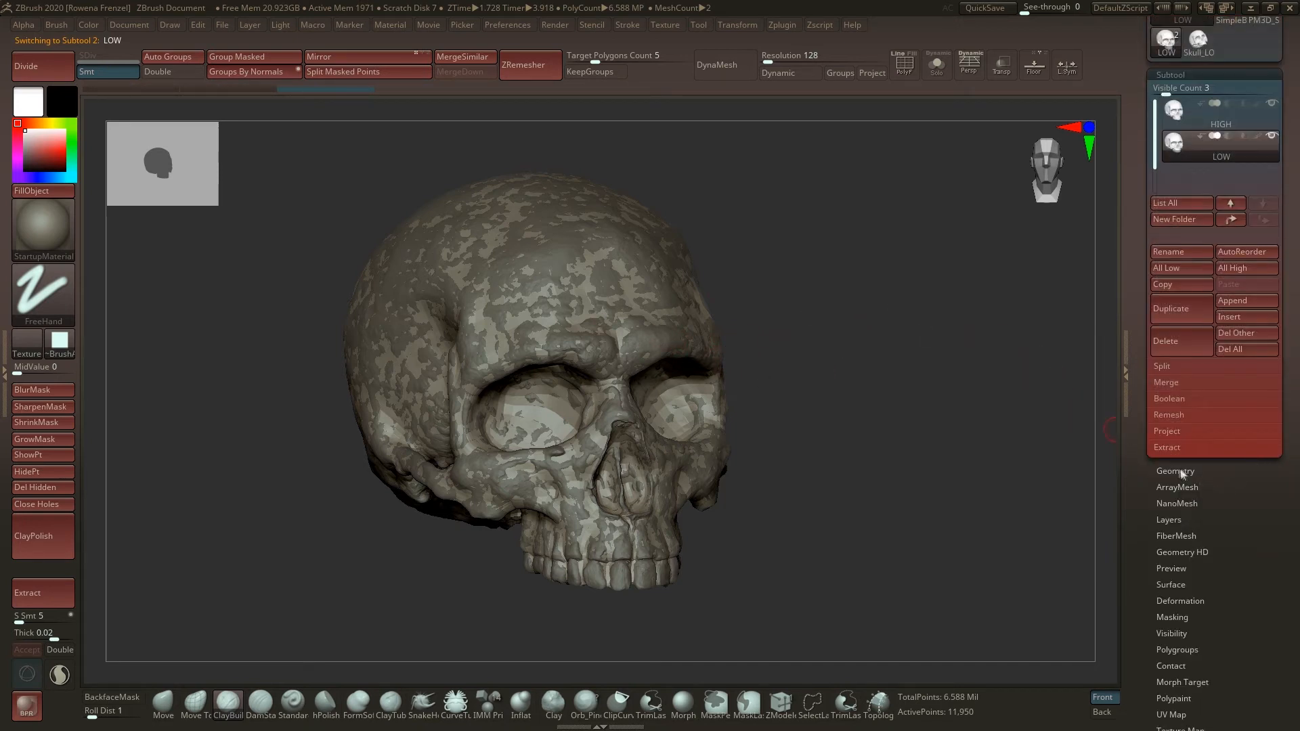
left_click(1175, 471)
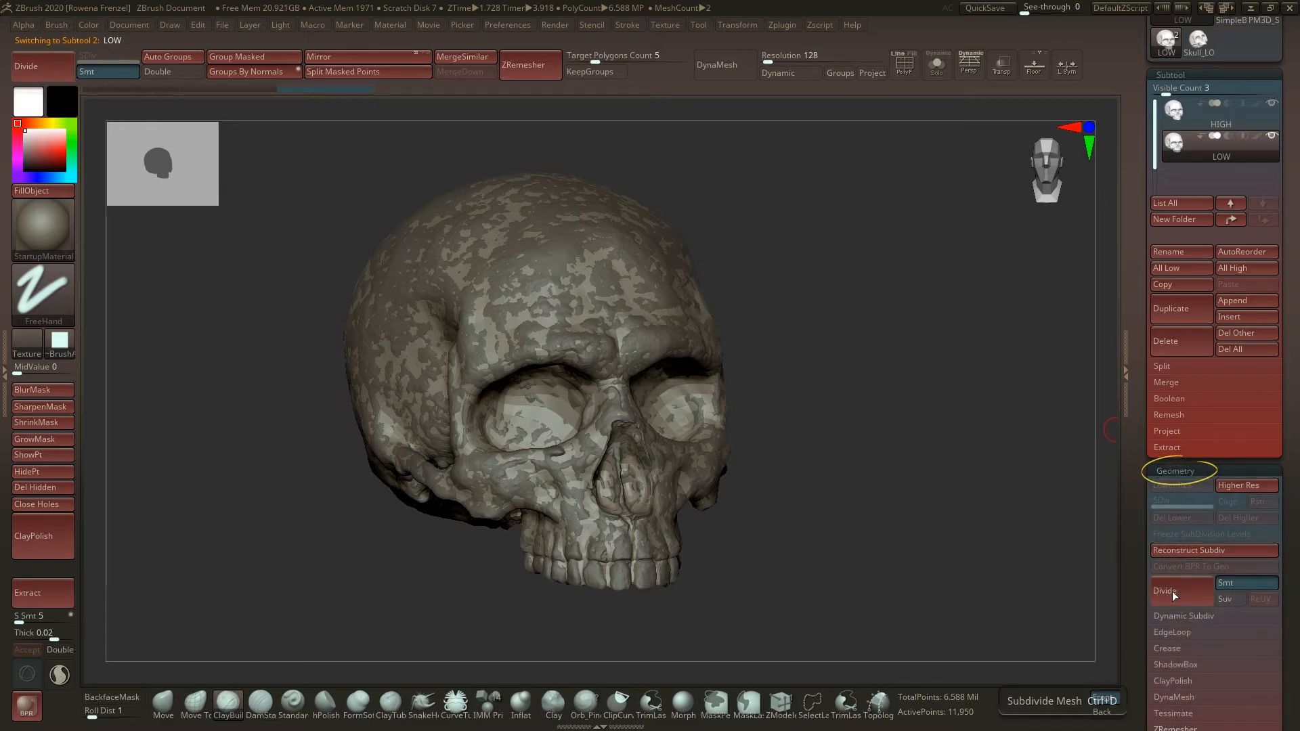
left_click(1164, 590)
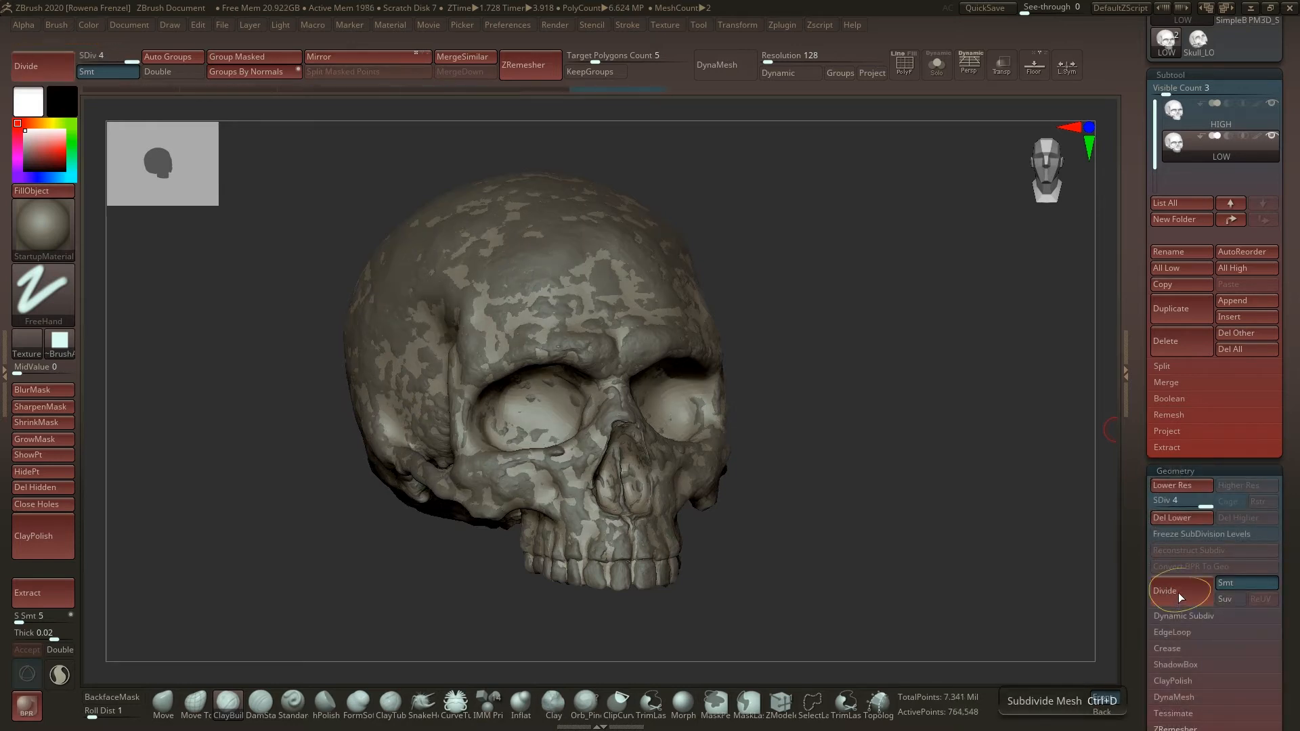
left_click(1165, 590)
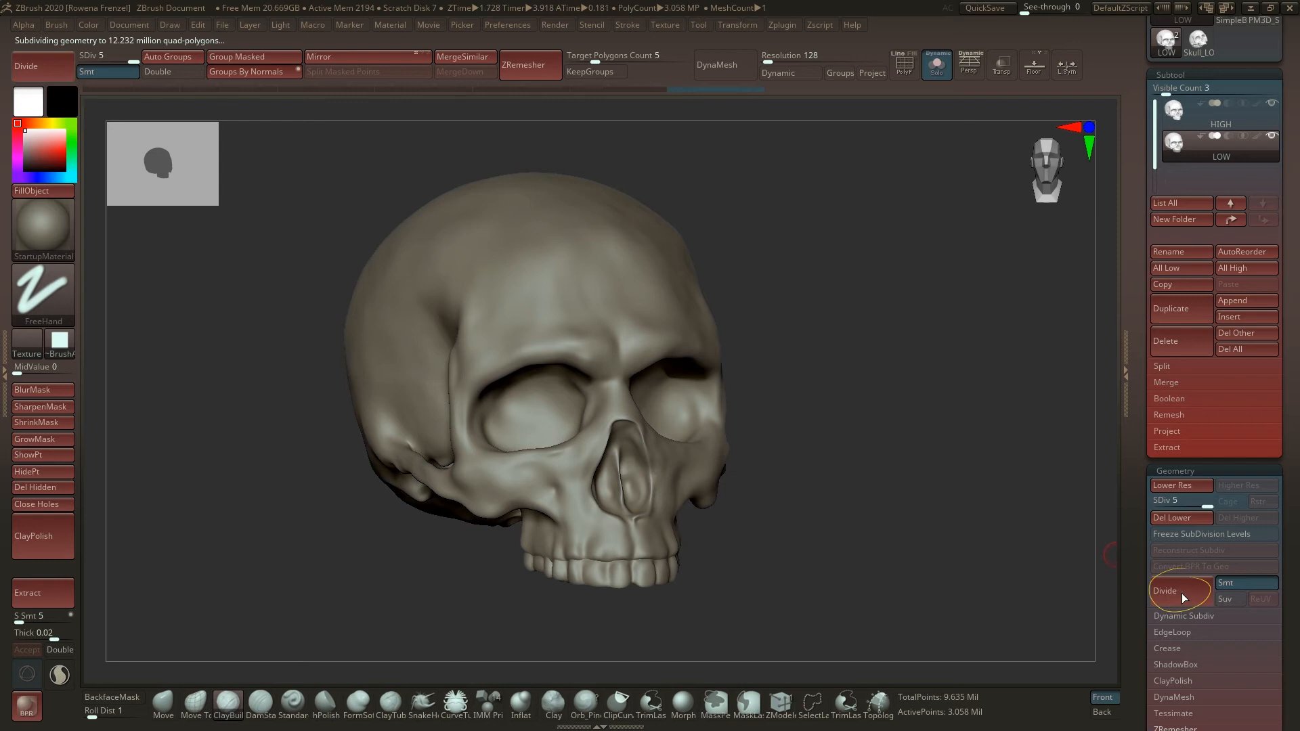
left_click(1165, 590)
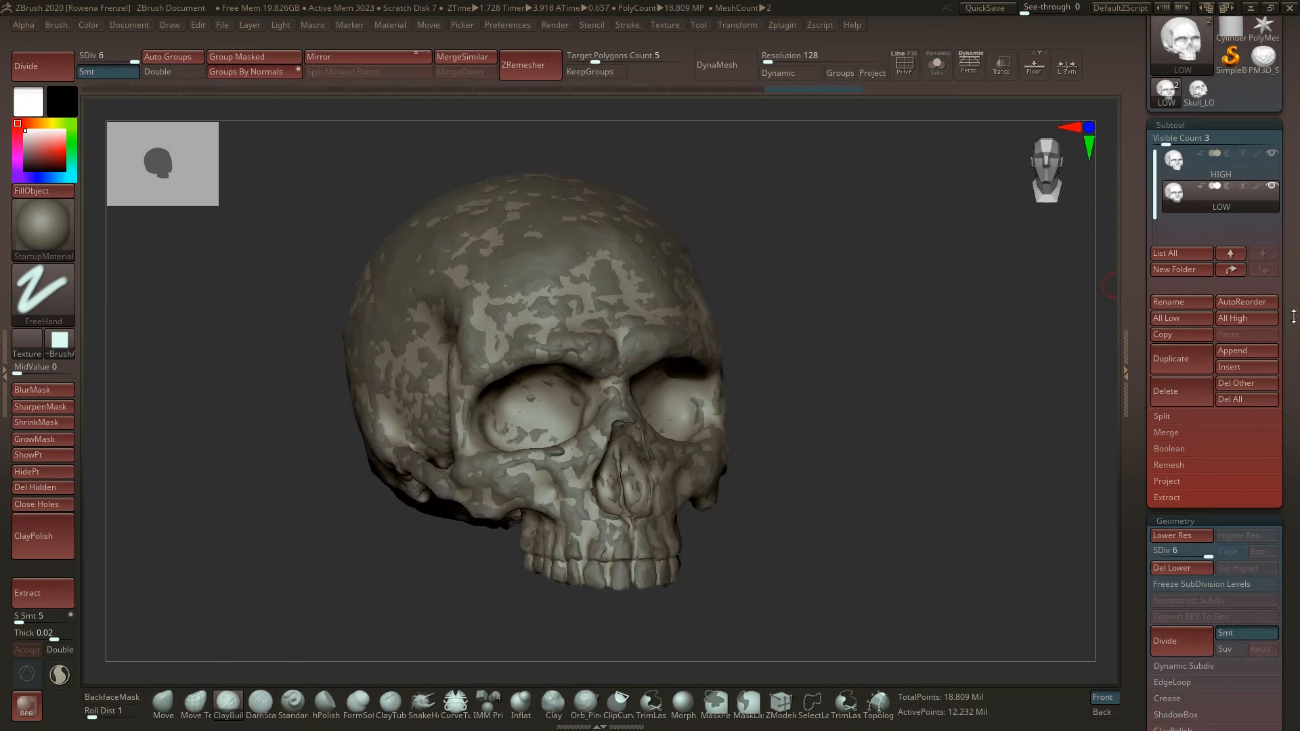
Store a morph target on the subdivided LOW skull and pick the Morph brush
scroll("down", 3)
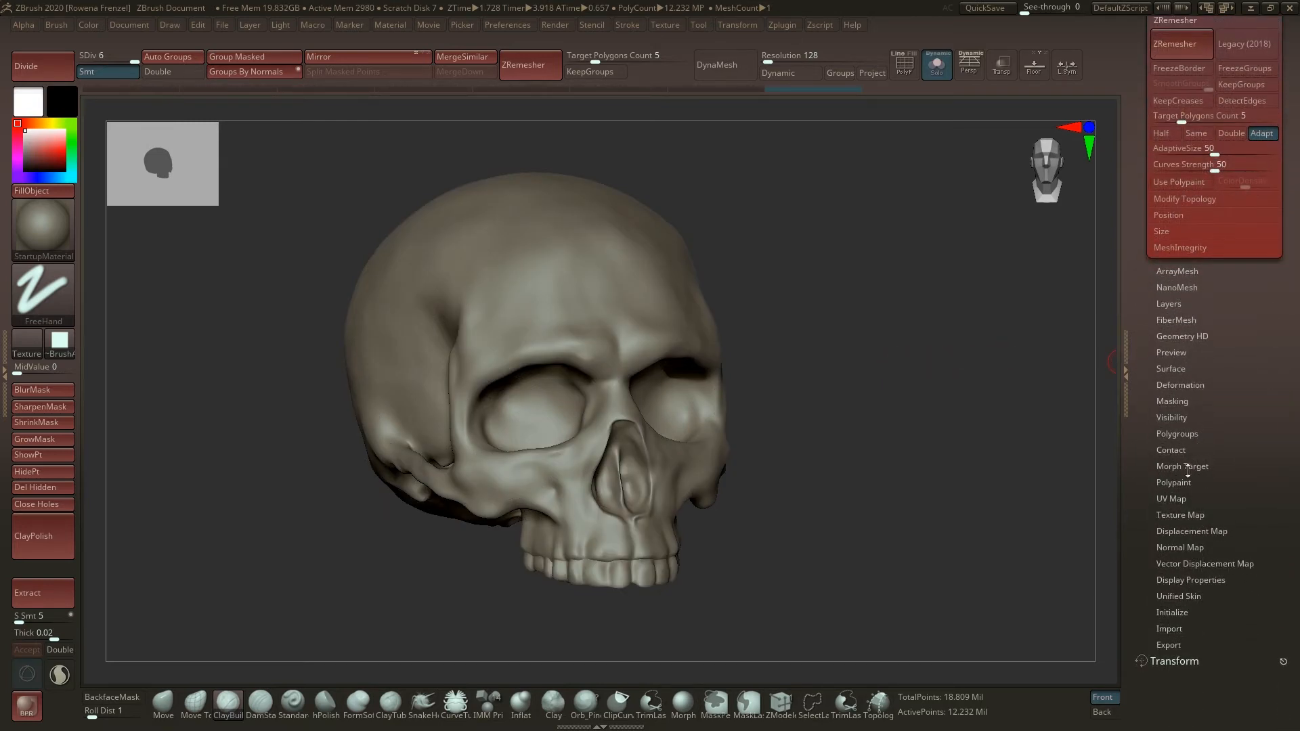
left_click(1182, 466)
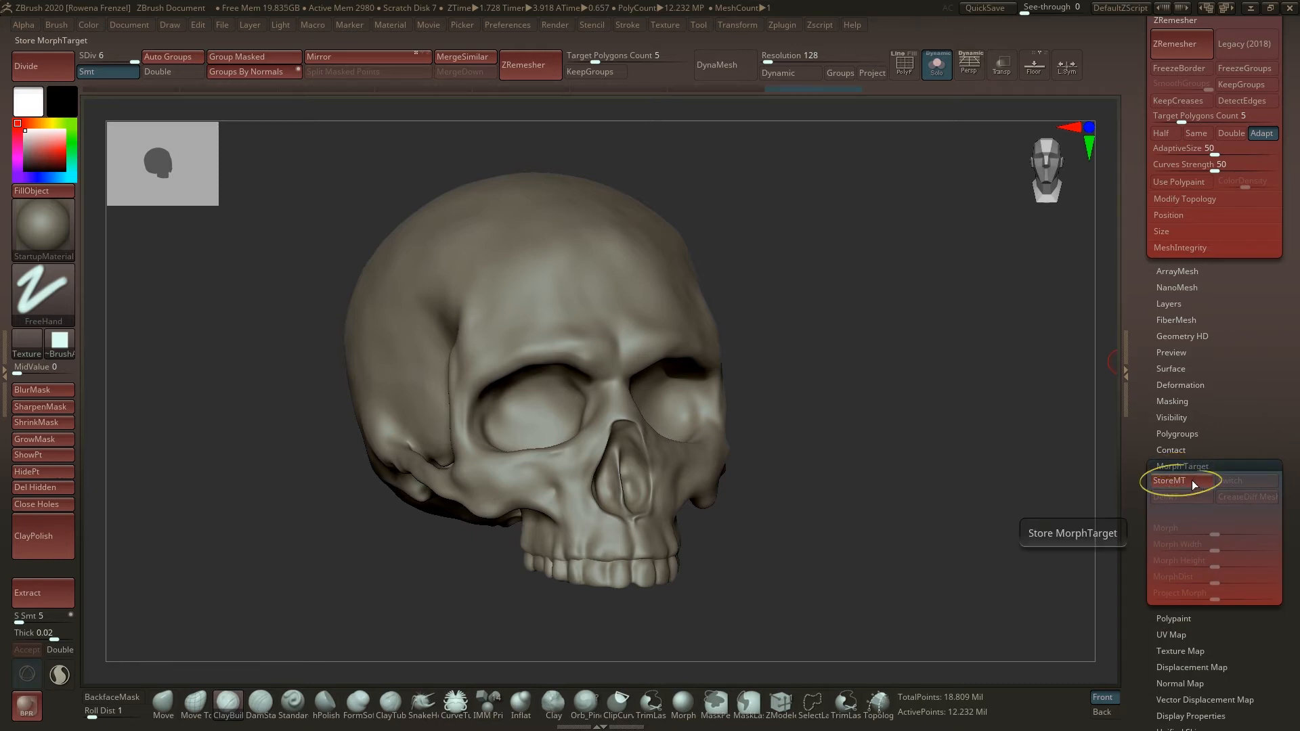
left_click(1171, 481)
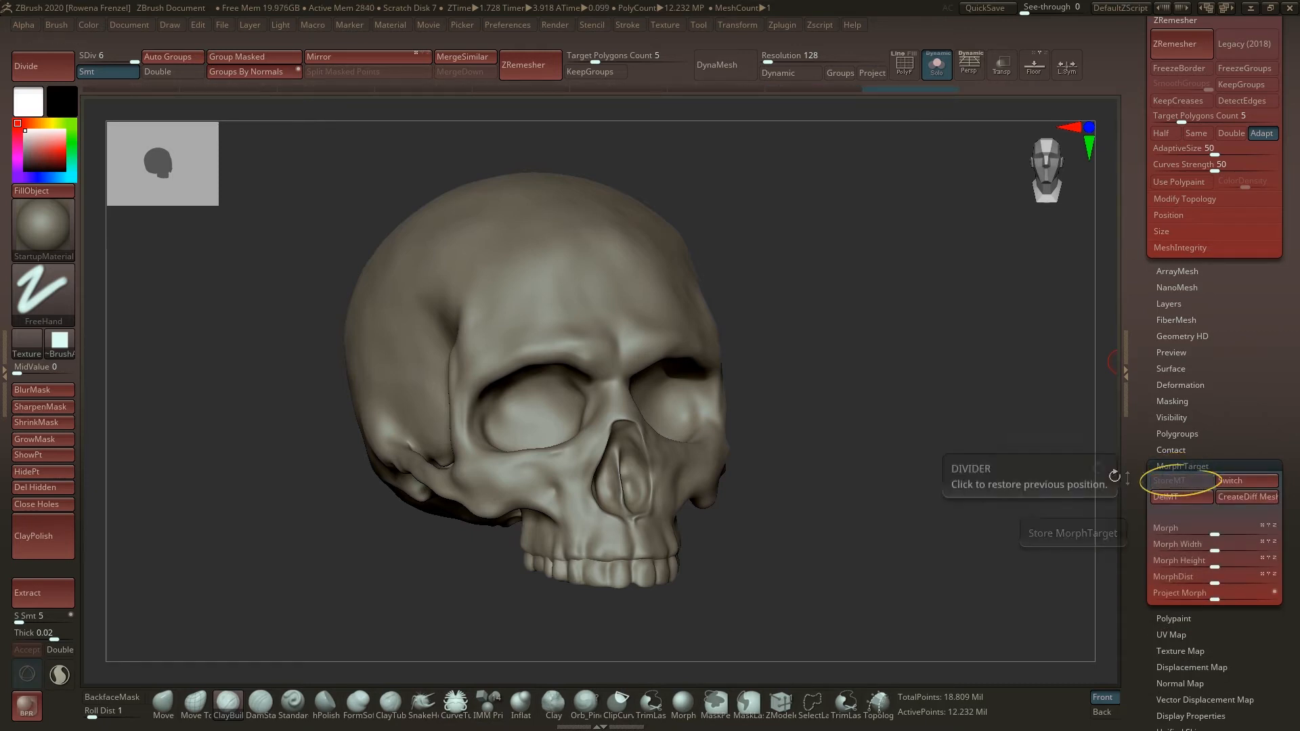
mouse_move(630, 303)
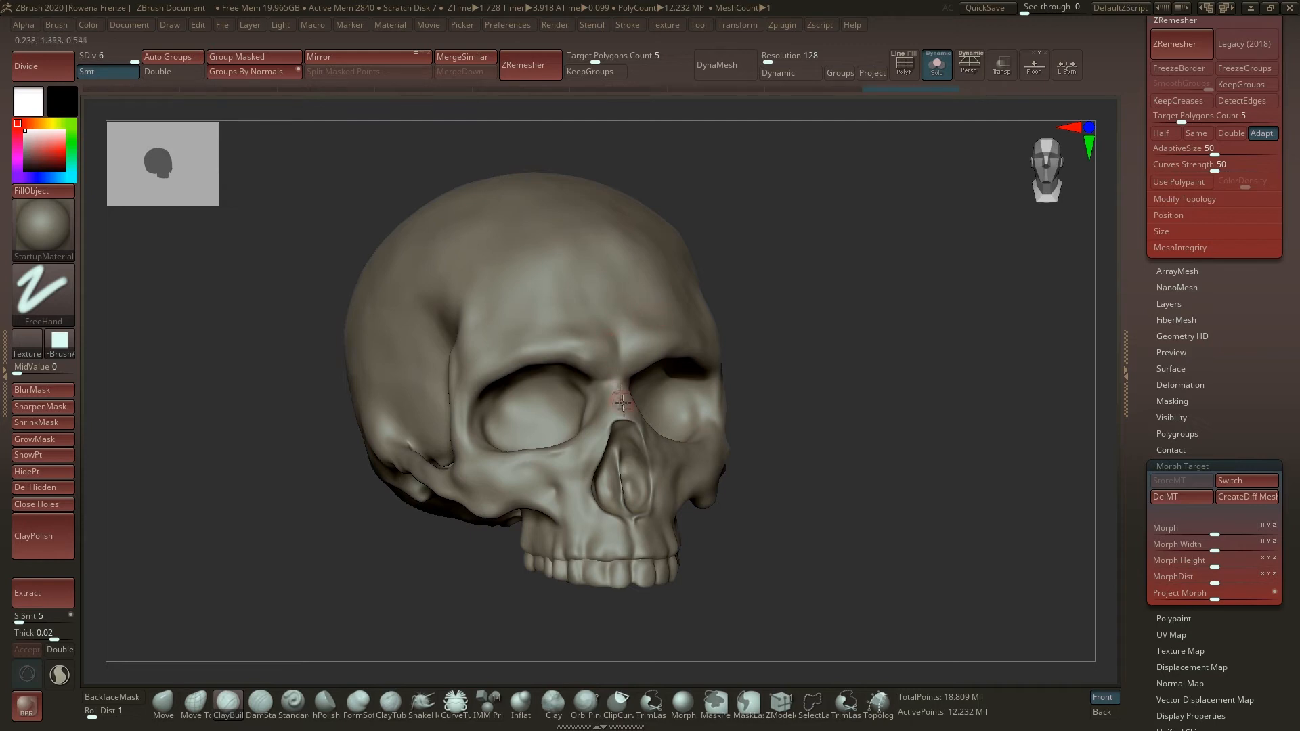
mouse_move(570, 373)
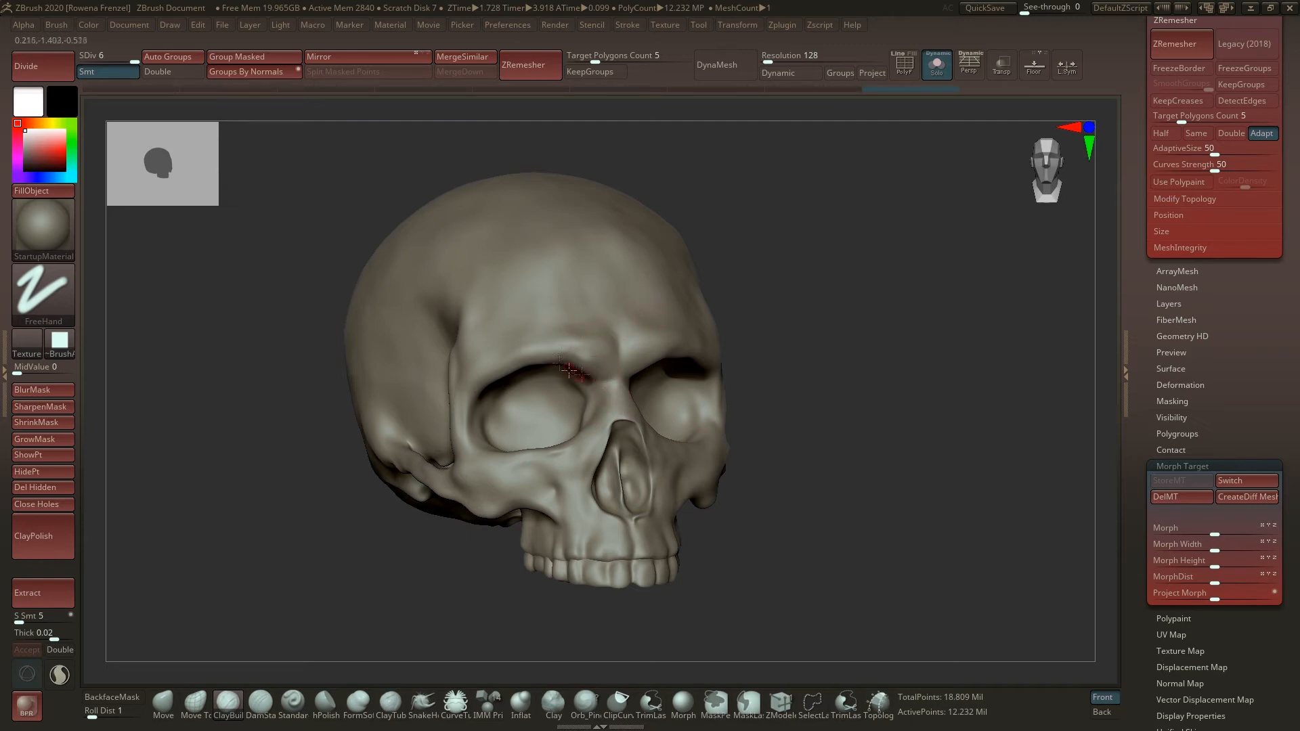
mouse_move(552, 411)
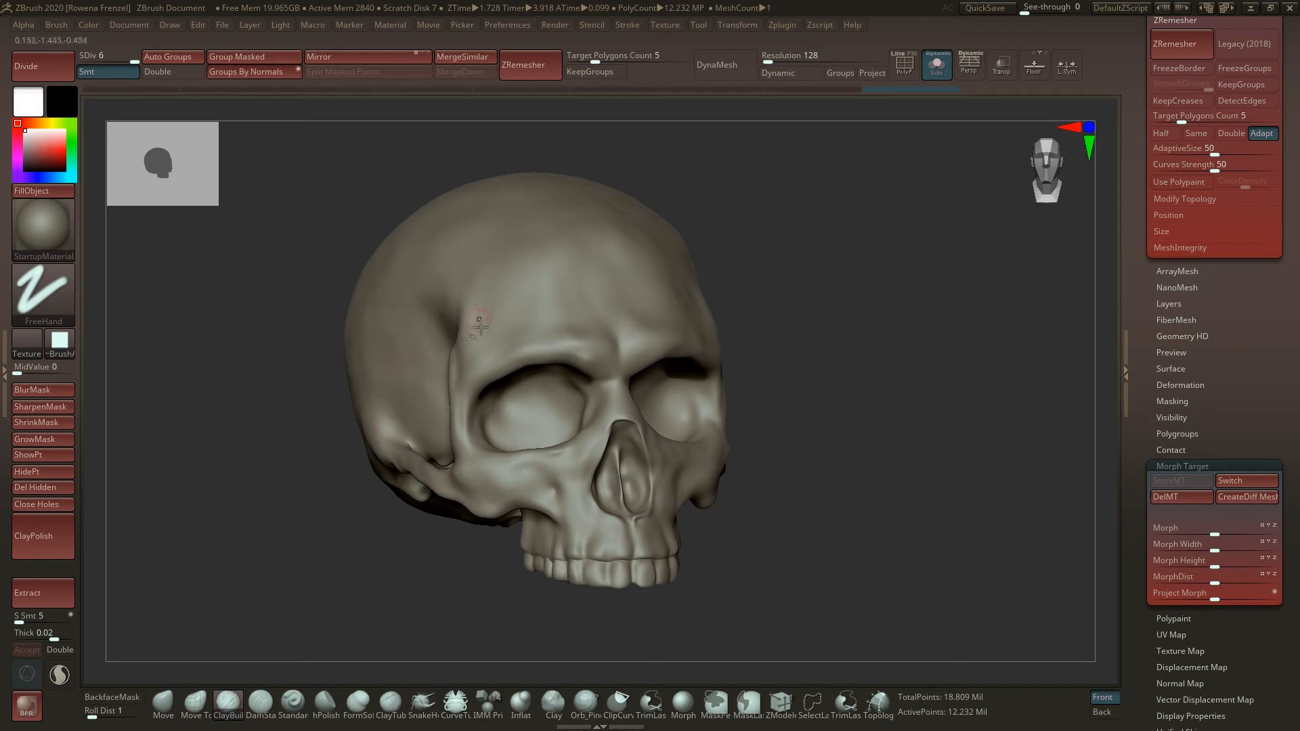
mouse_move(713, 357)
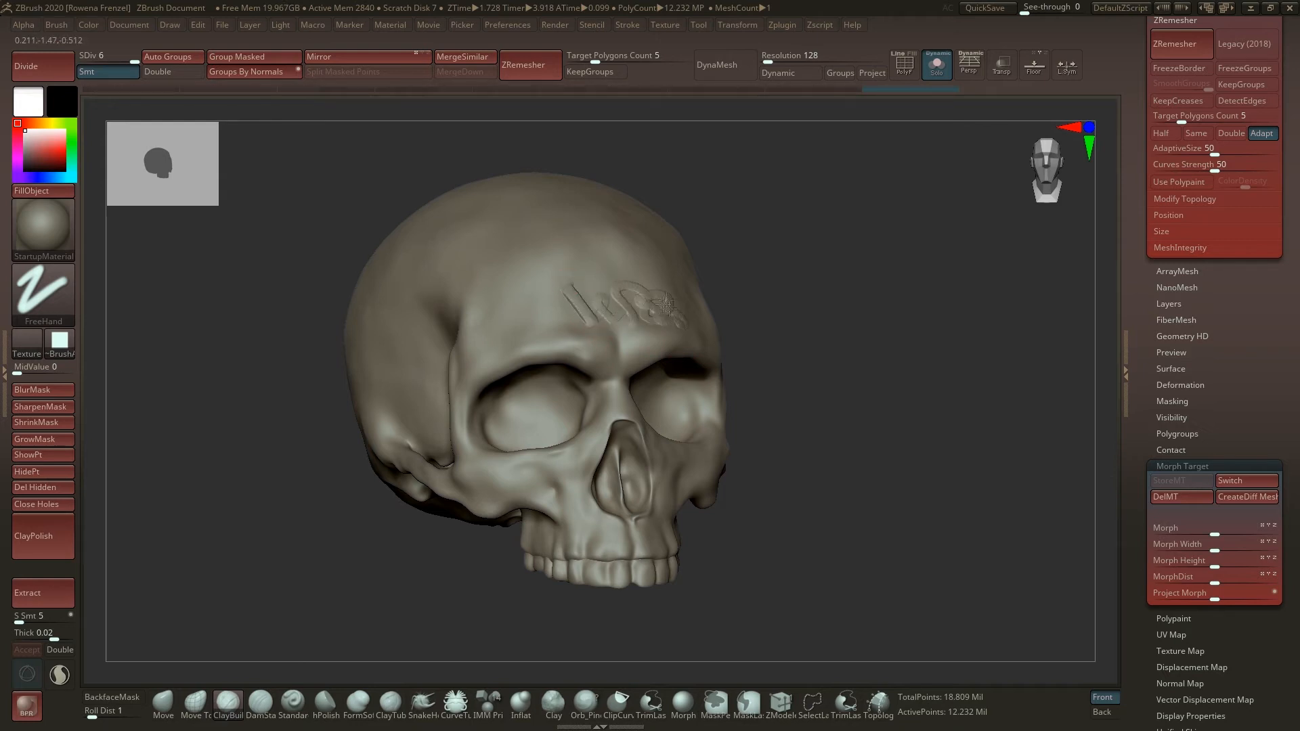
left_click(1244, 480)
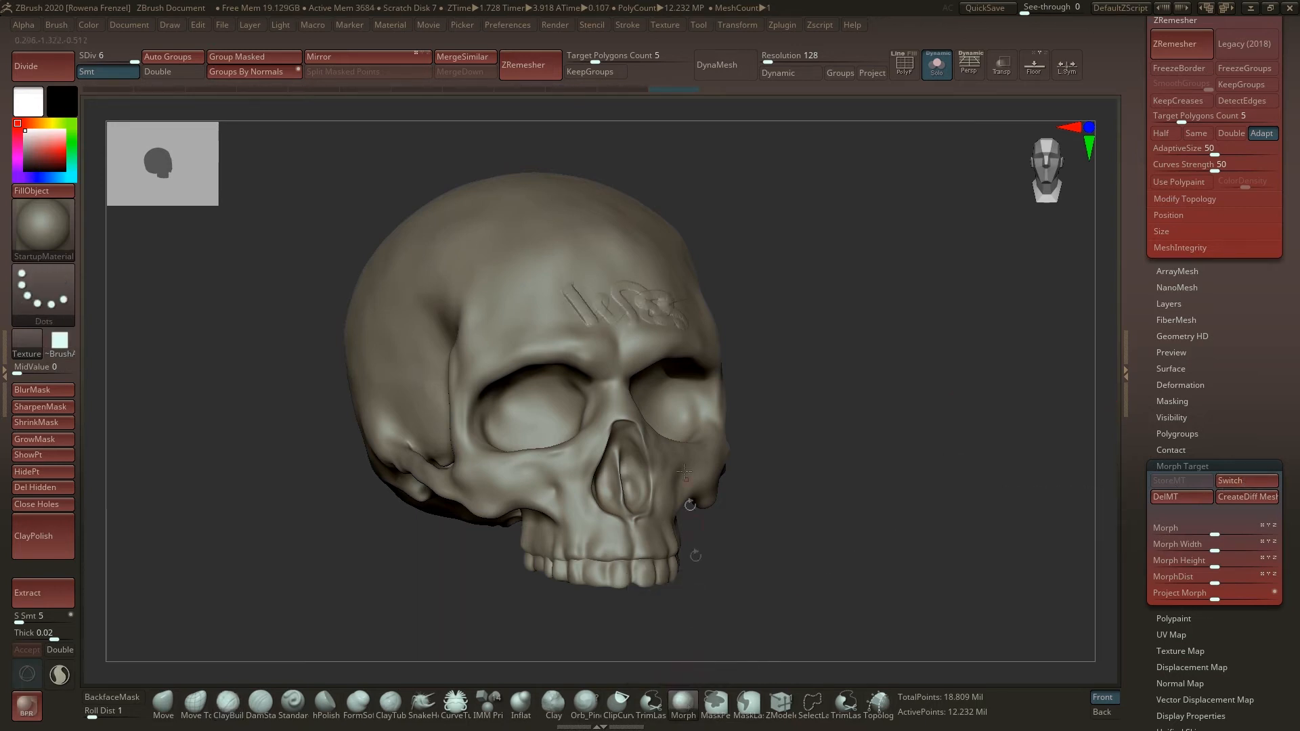
mouse_move(567, 289)
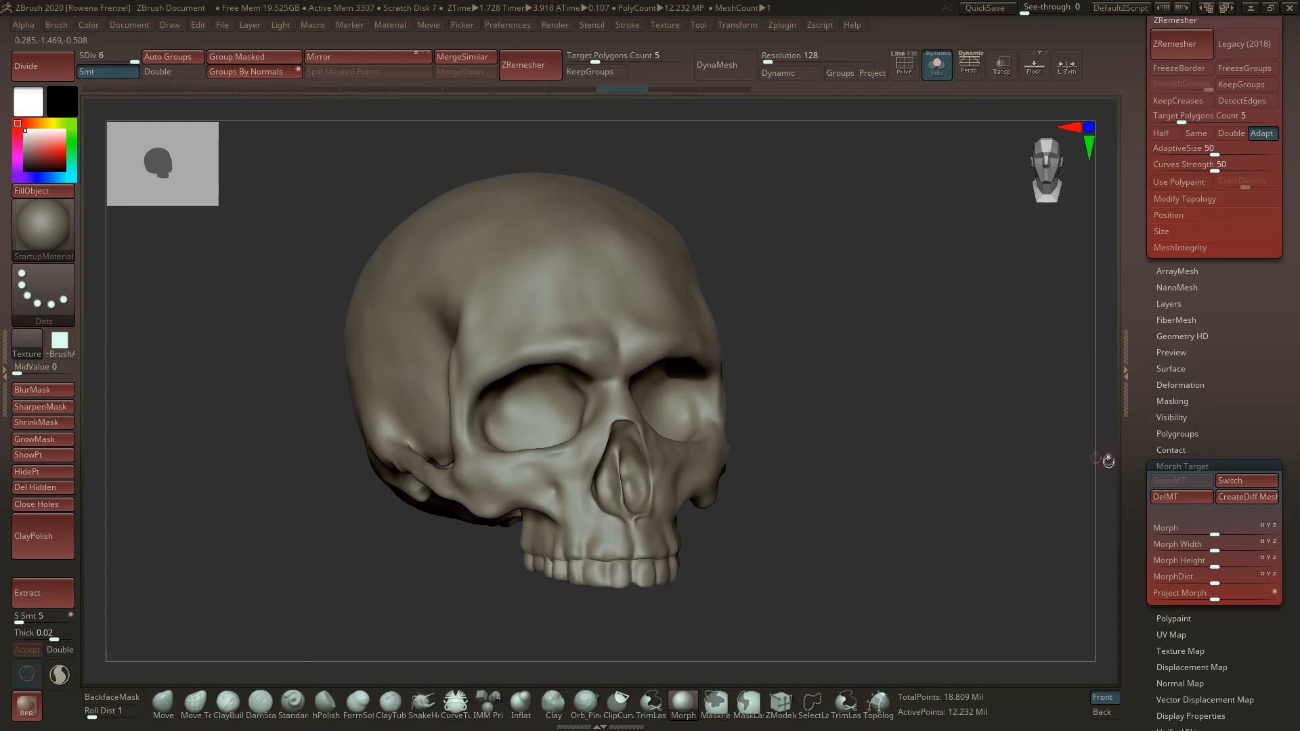
mouse_move(1170, 481)
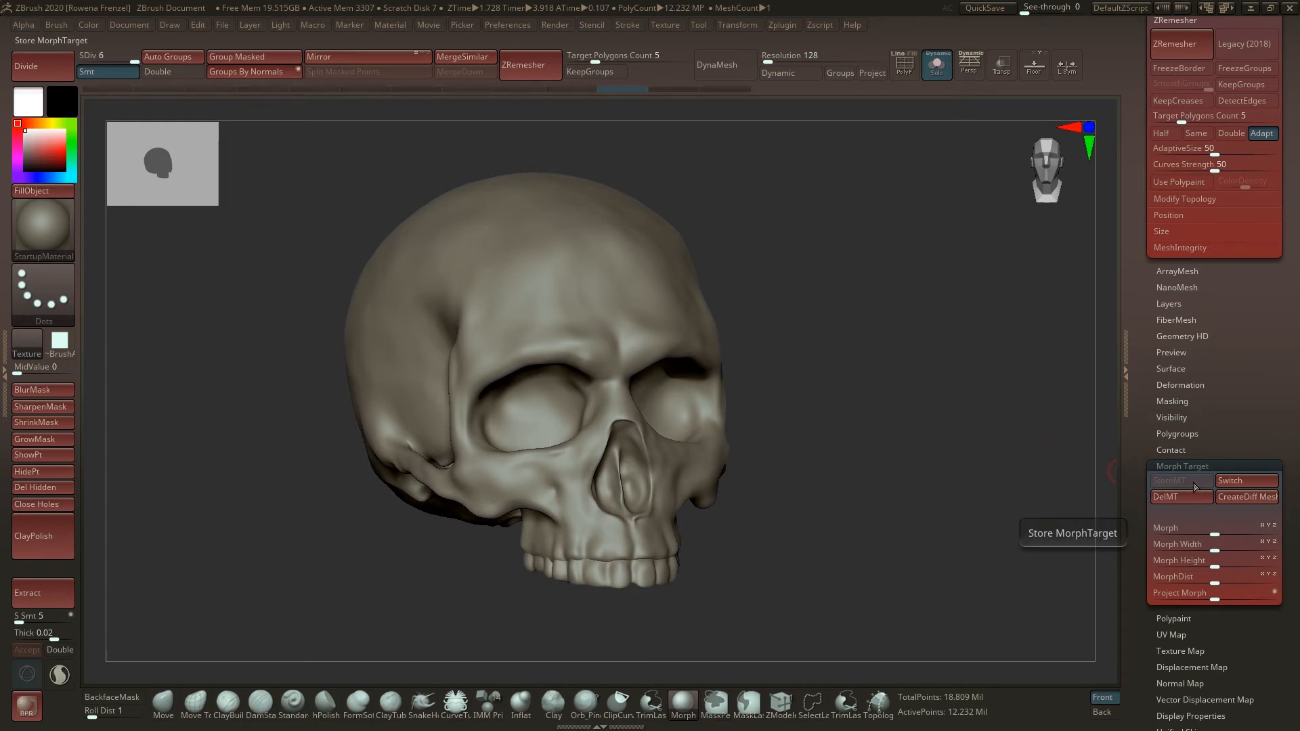
mouse_move(1164, 439)
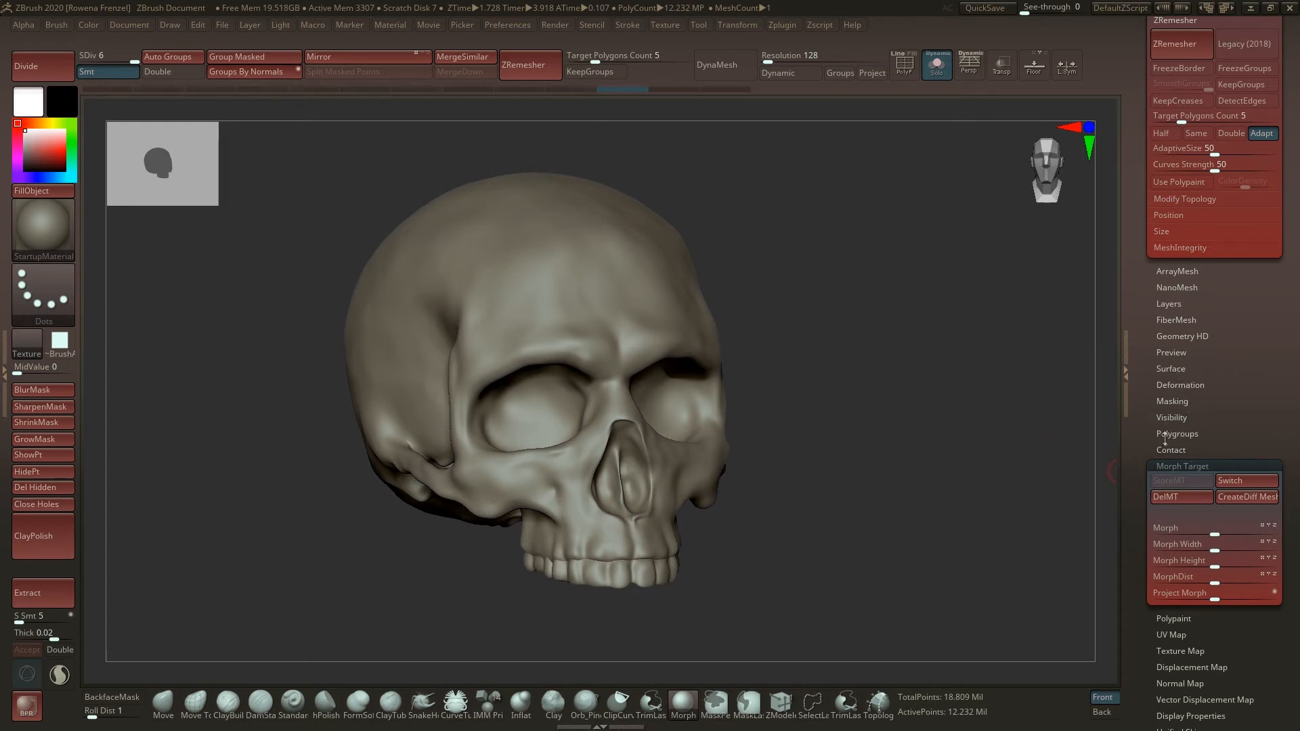
Expand the Project options, step to the lowest subdivision level, and run ProjectAll
left_click(1168, 304)
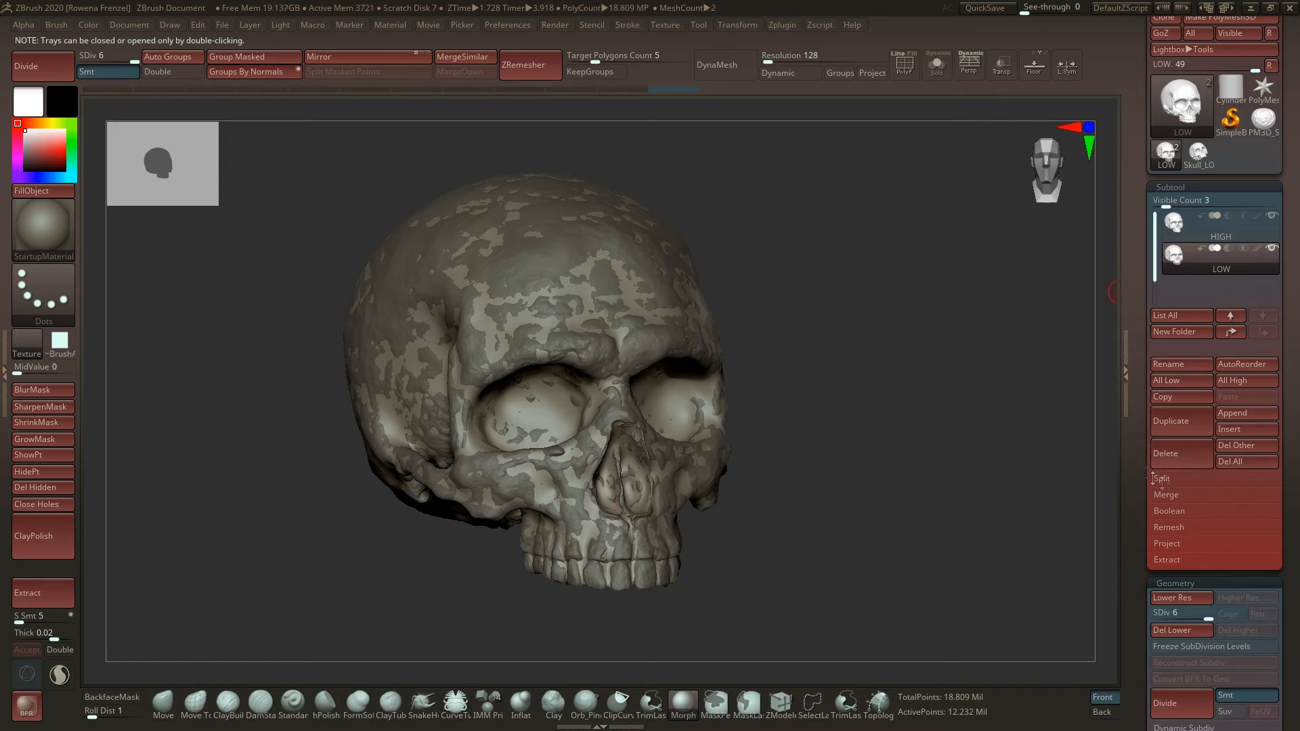
left_click(1167, 544)
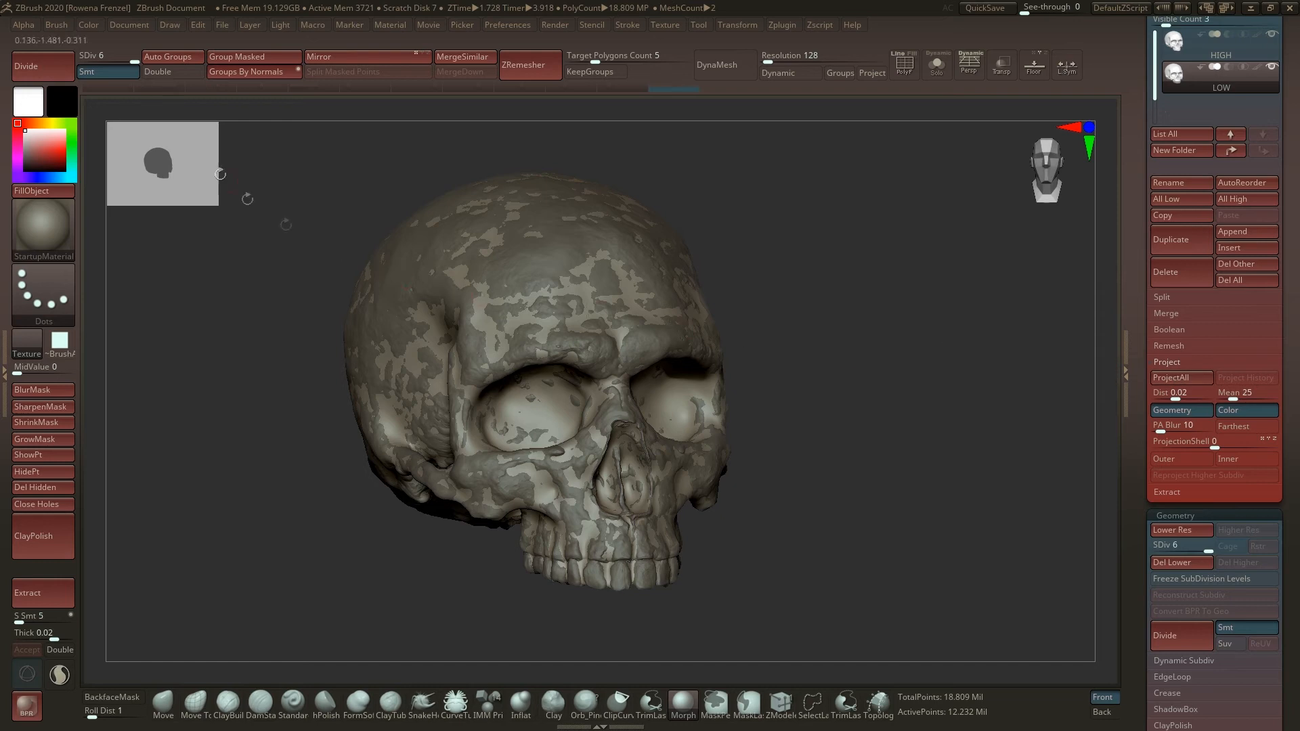
left_click(107, 55)
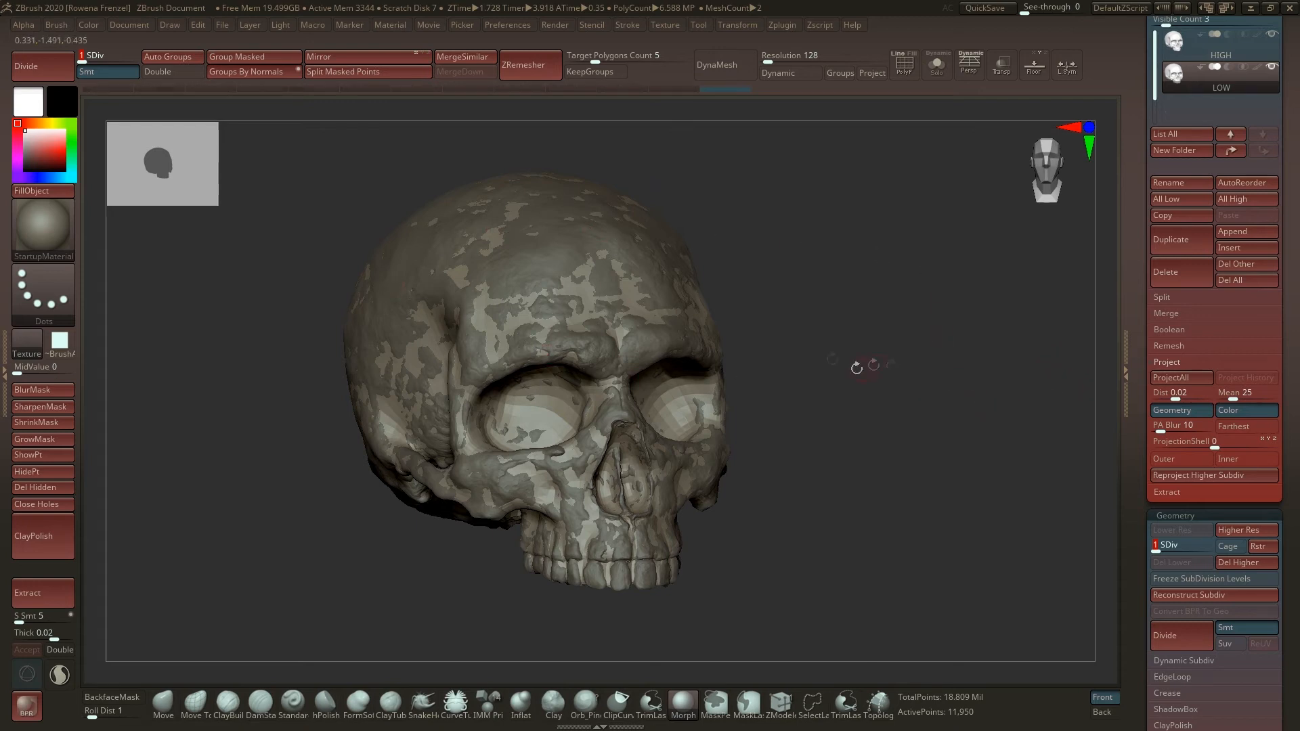
mouse_move(709, 270)
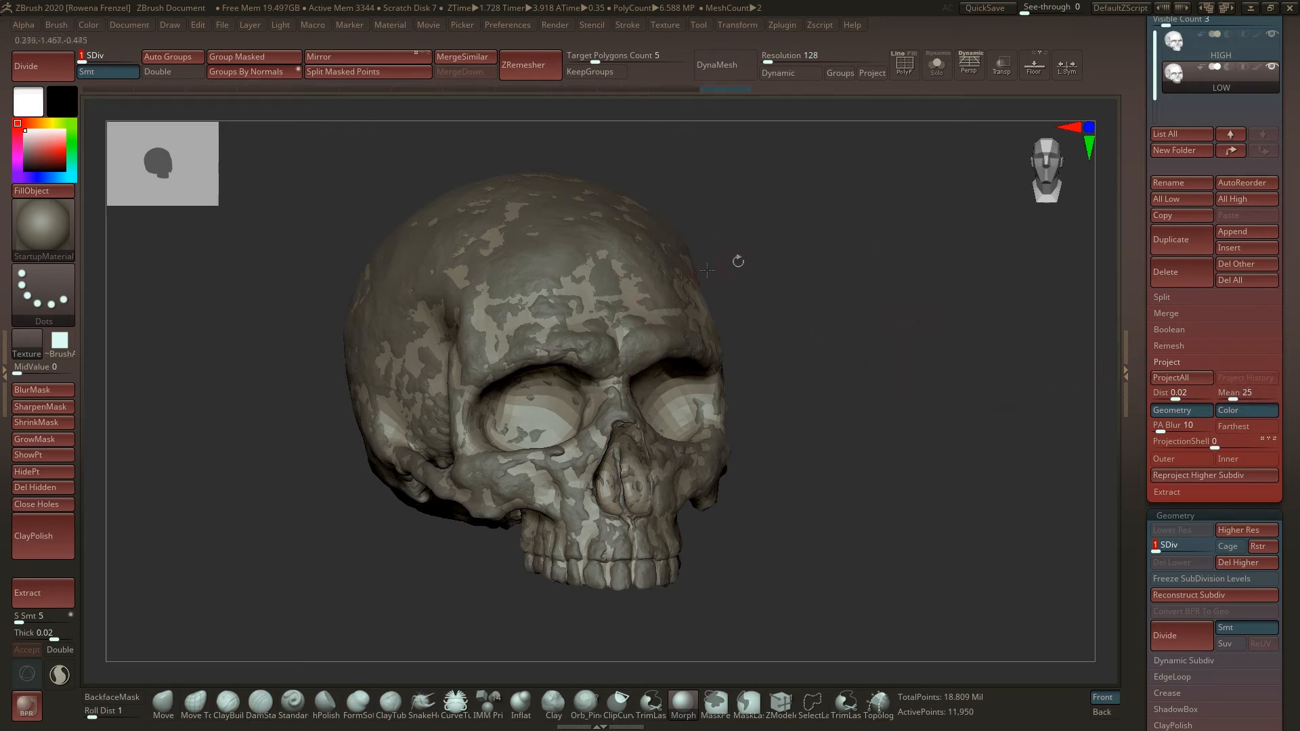
mouse_move(953, 363)
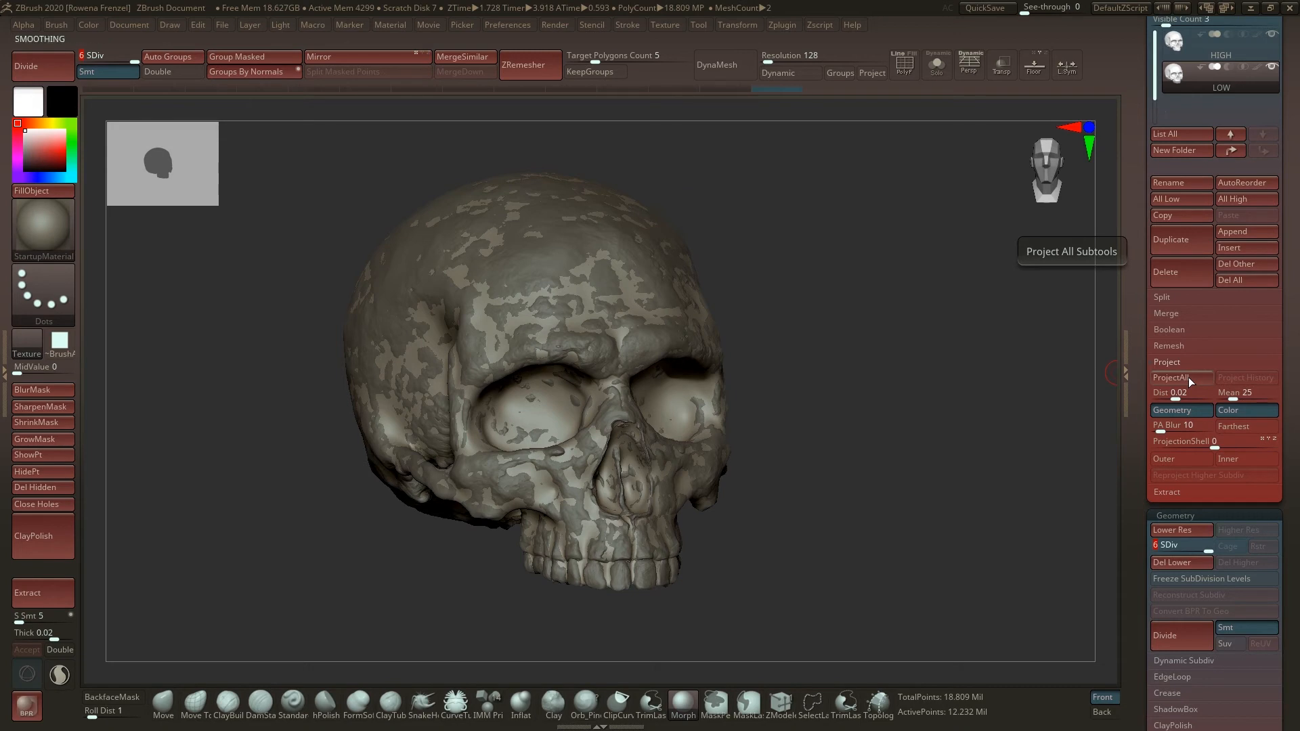
left_click(1170, 378)
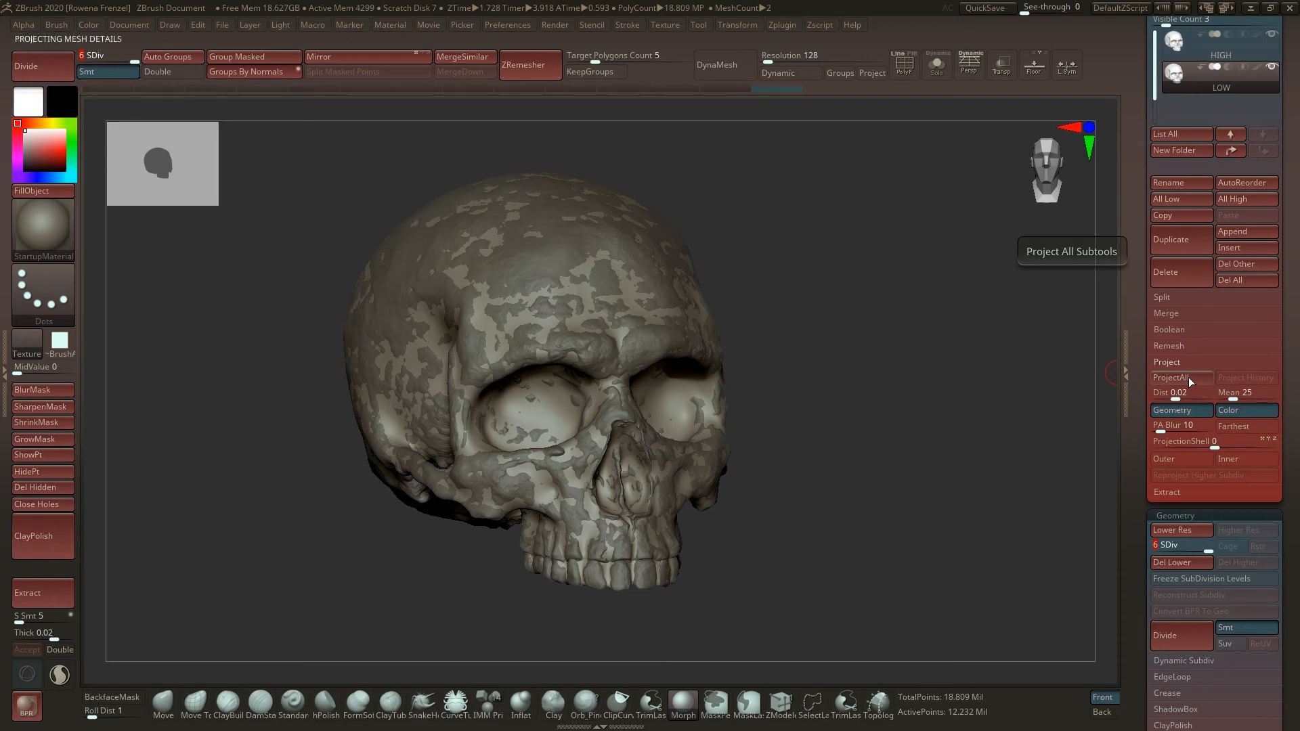
Confirm ProjectAll and let the HIGH skull's detail finish projecting onto LOW
left_click(1172, 377)
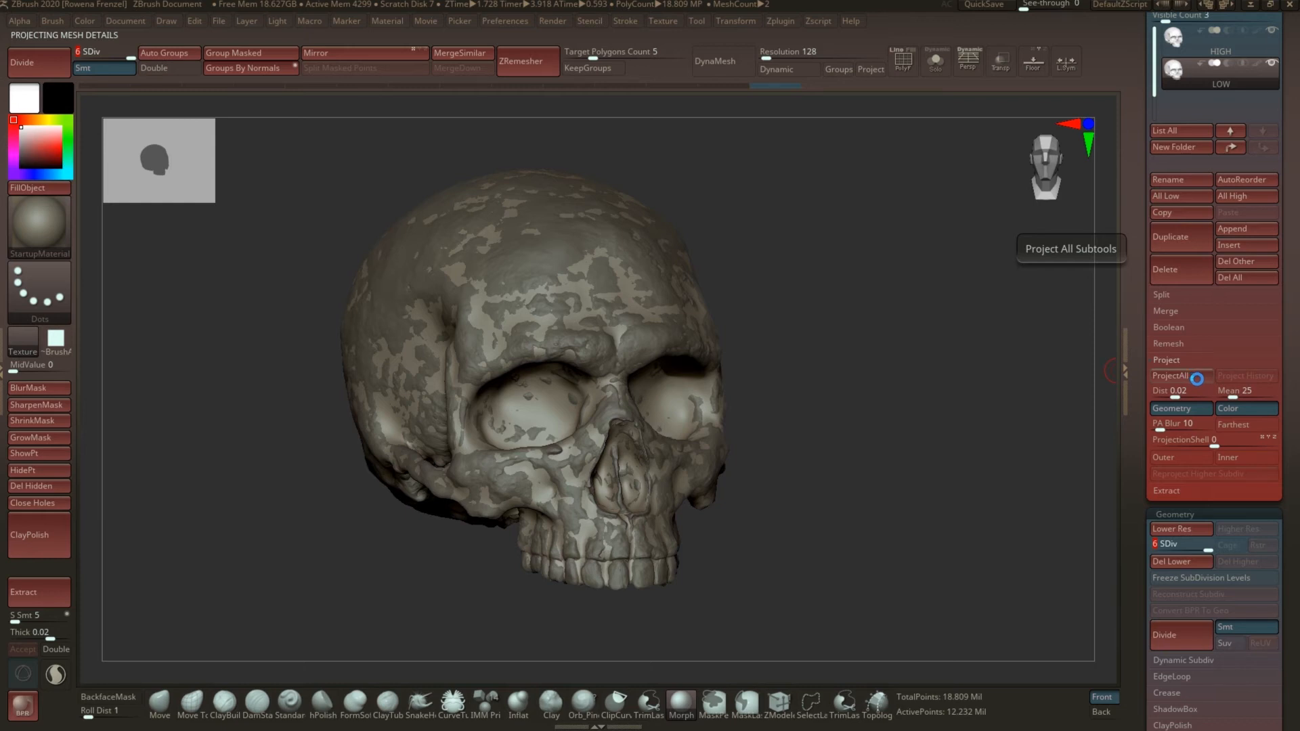
left_click(1171, 377)
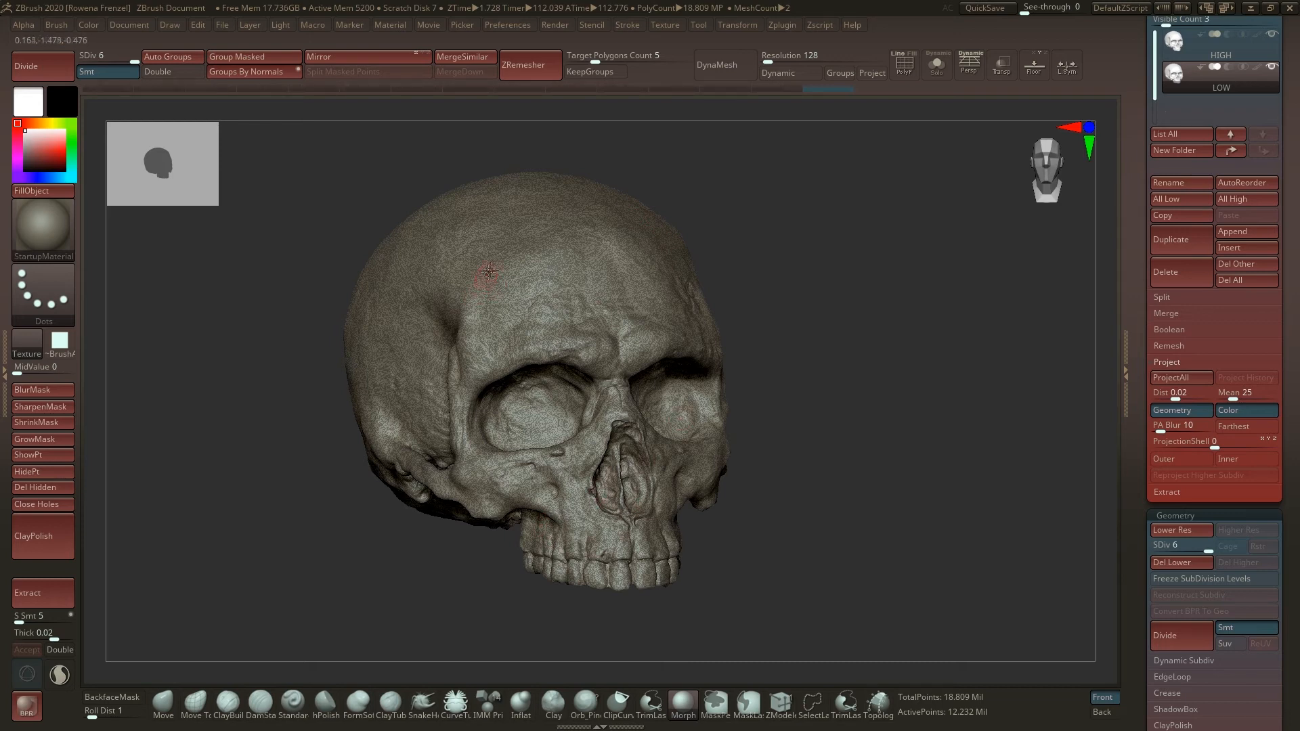
mouse_move(844, 246)
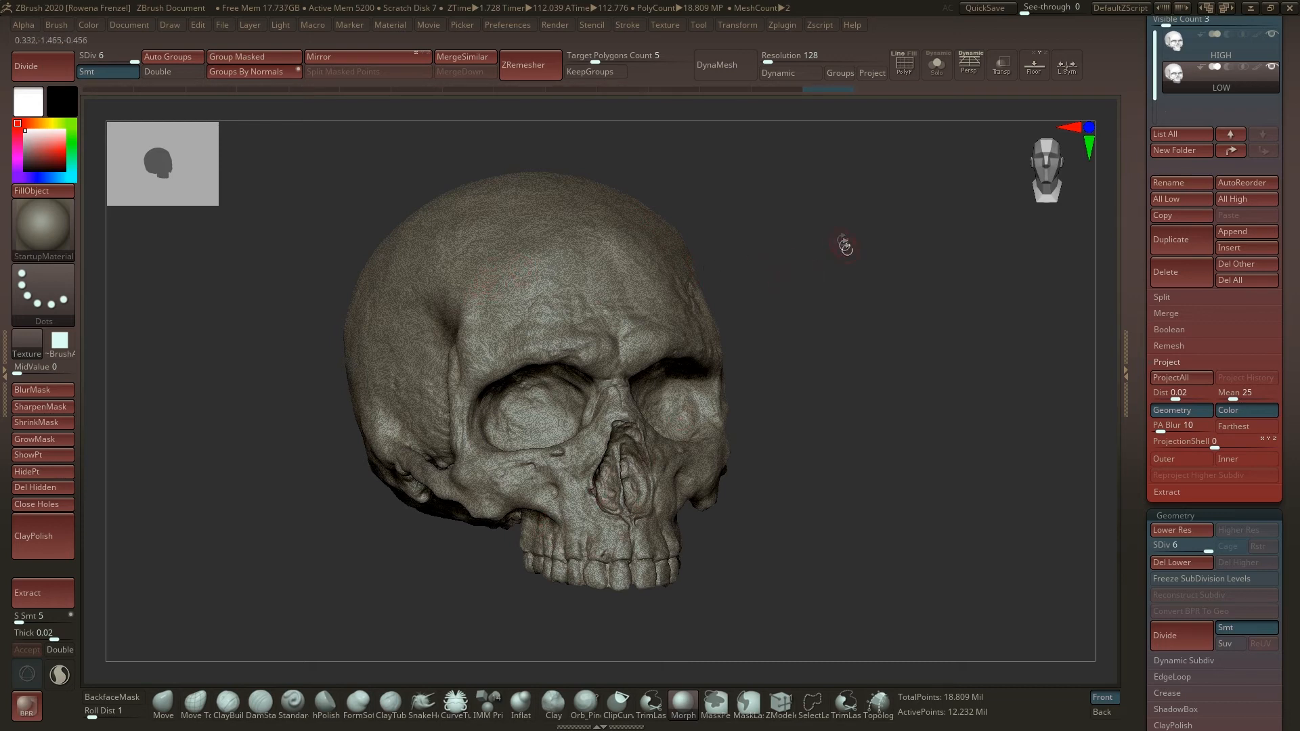
Turn on Solo and switch between the LOW and HIGH skulls to compare detail
left_click(936, 66)
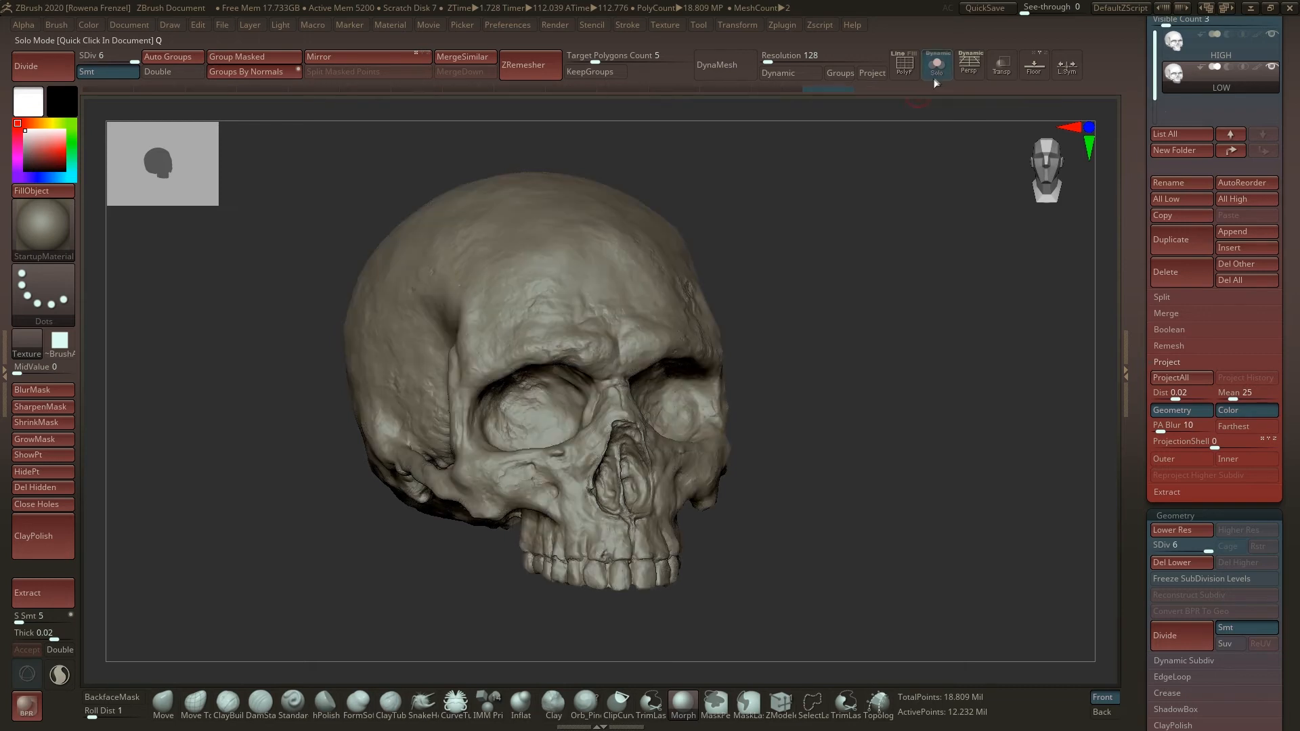
left_click(938, 65)
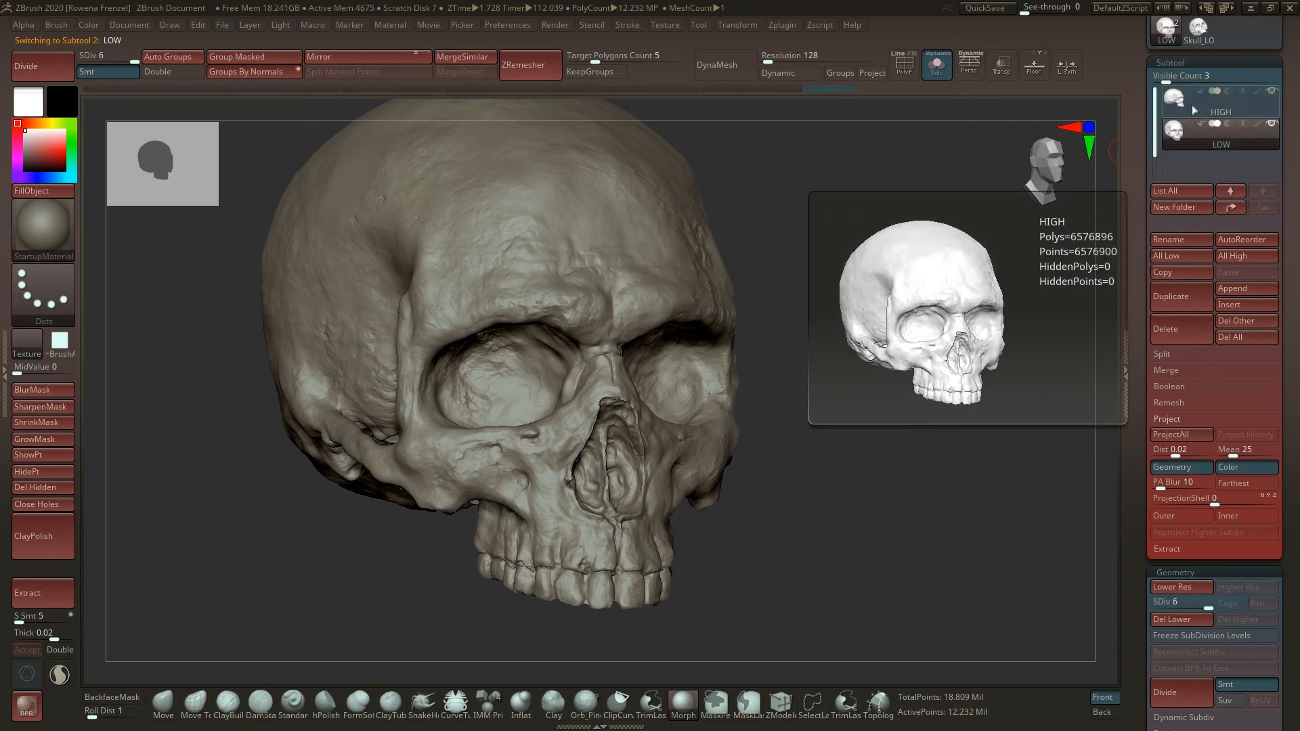
left_click(1211, 131)
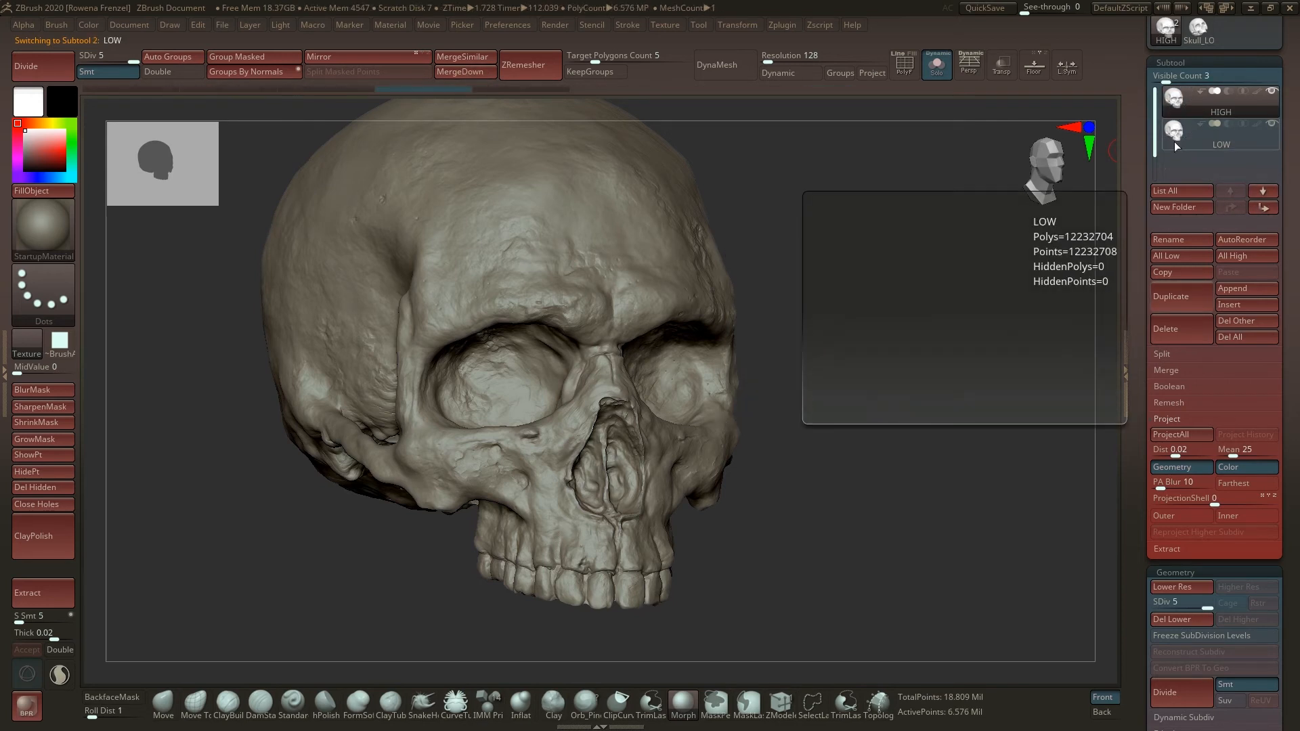
left_click(36, 65)
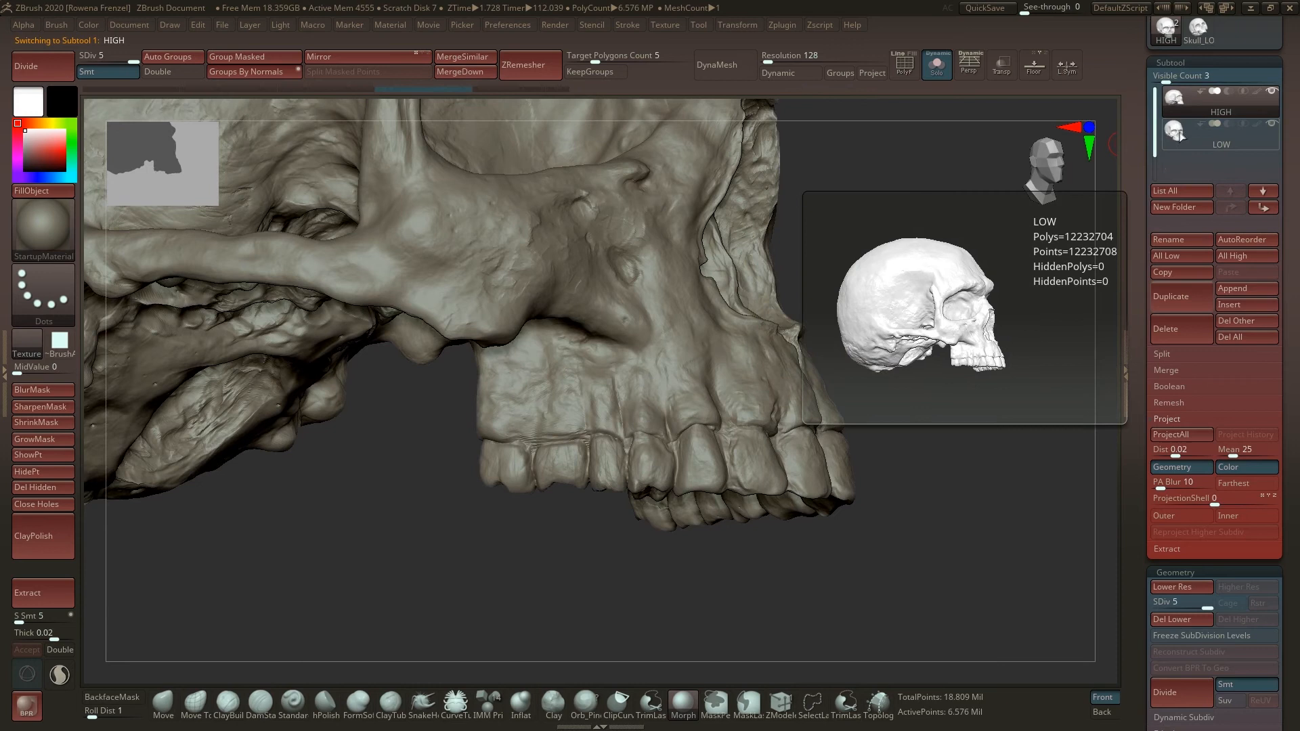
left_click(1220, 131)
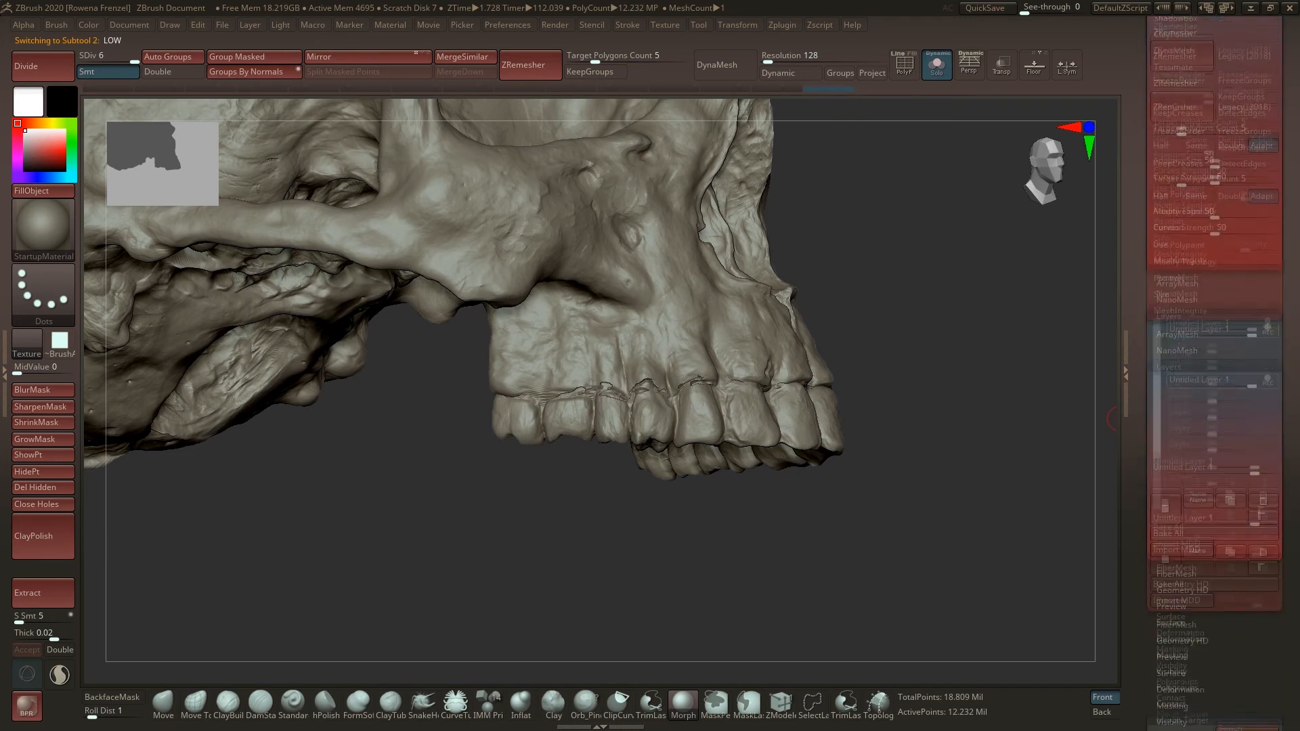
Scroll the Tool palette back toward the Subtool list
scroll("down", 3)
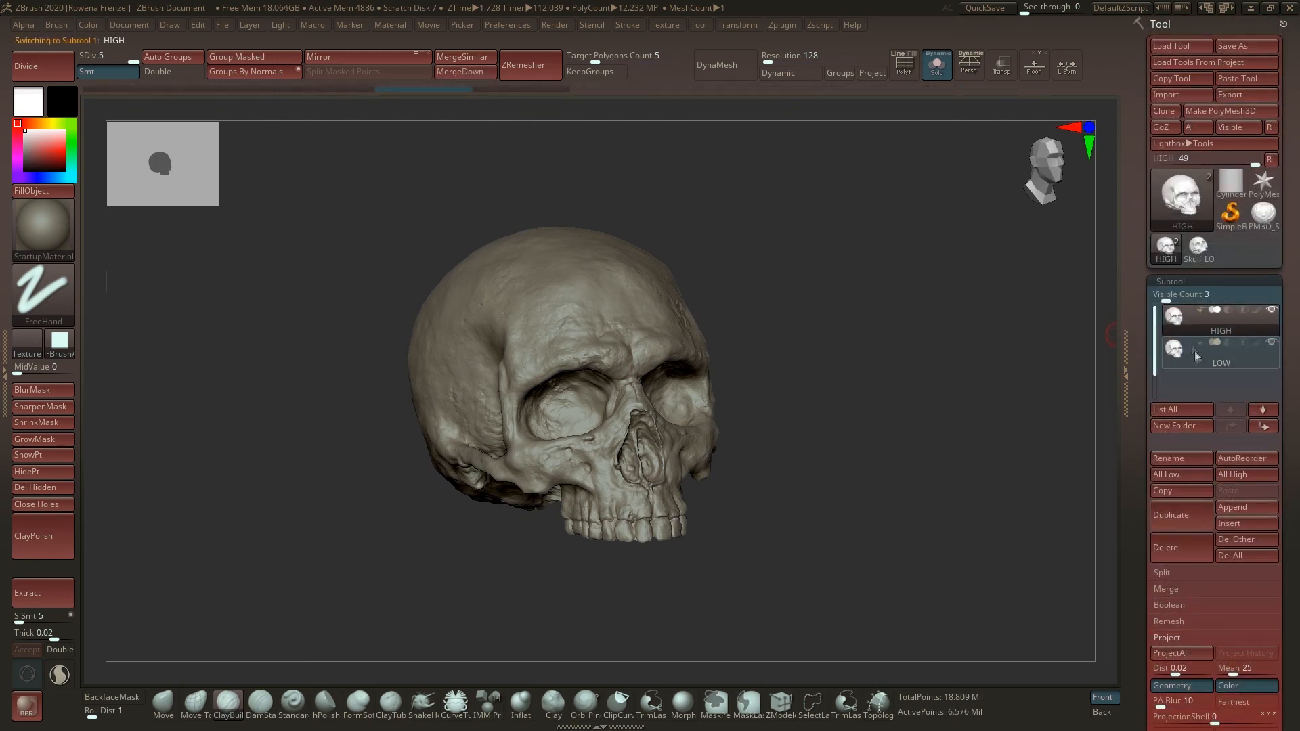
Select the LOW skull and raise its subdivision level to 5, about 191,000 points
left_click(1219, 348)
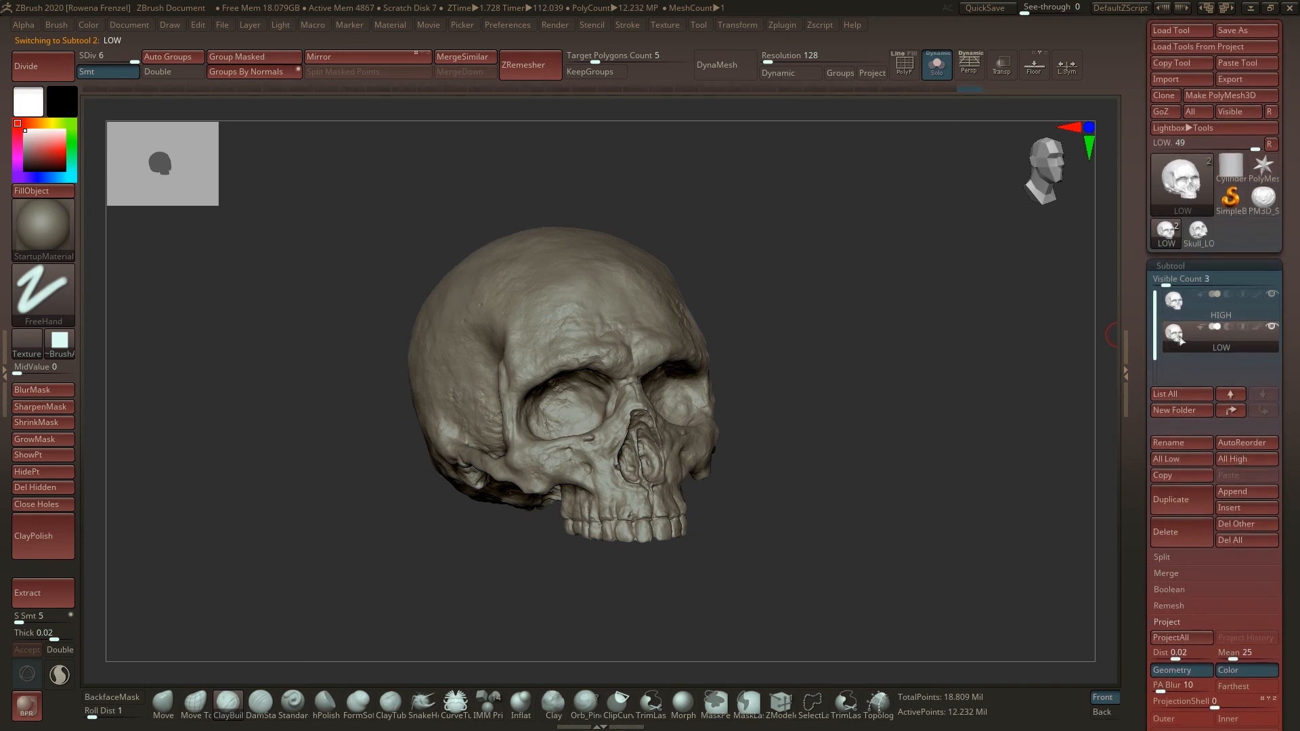
mouse_move(1175, 336)
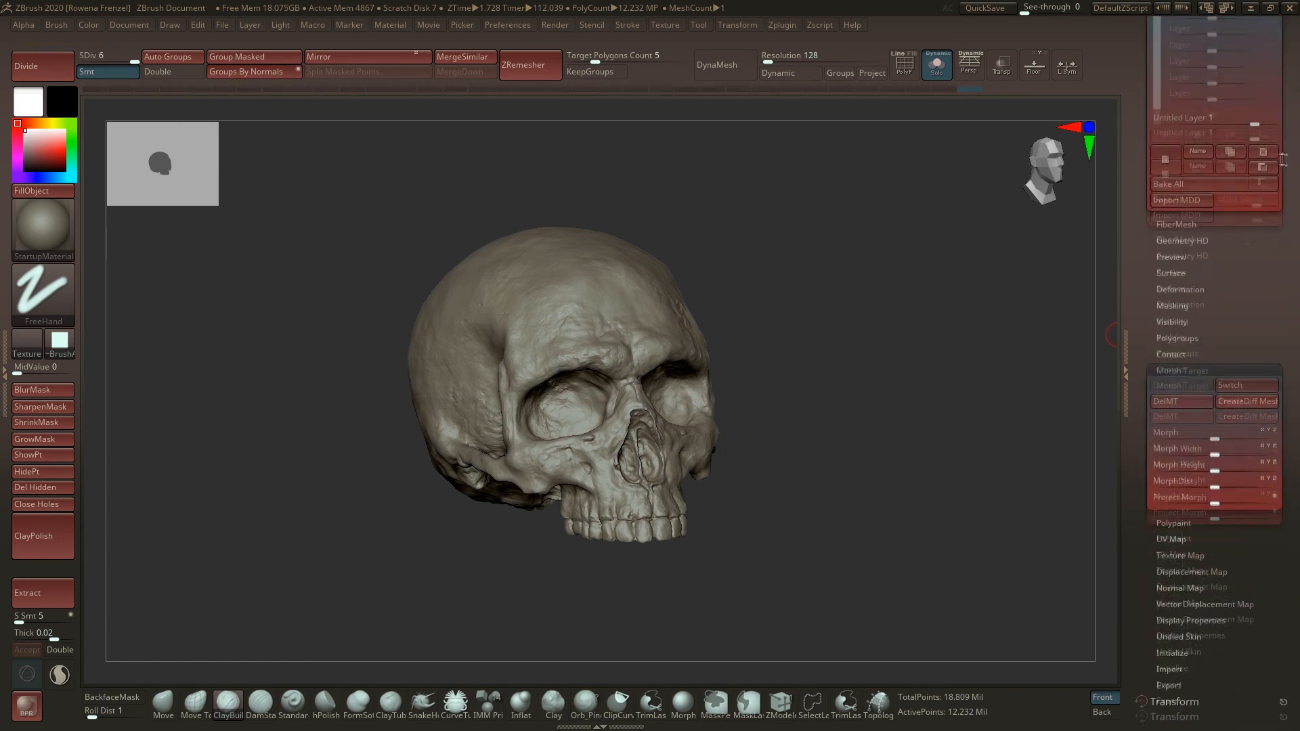
mouse_move(1167, 385)
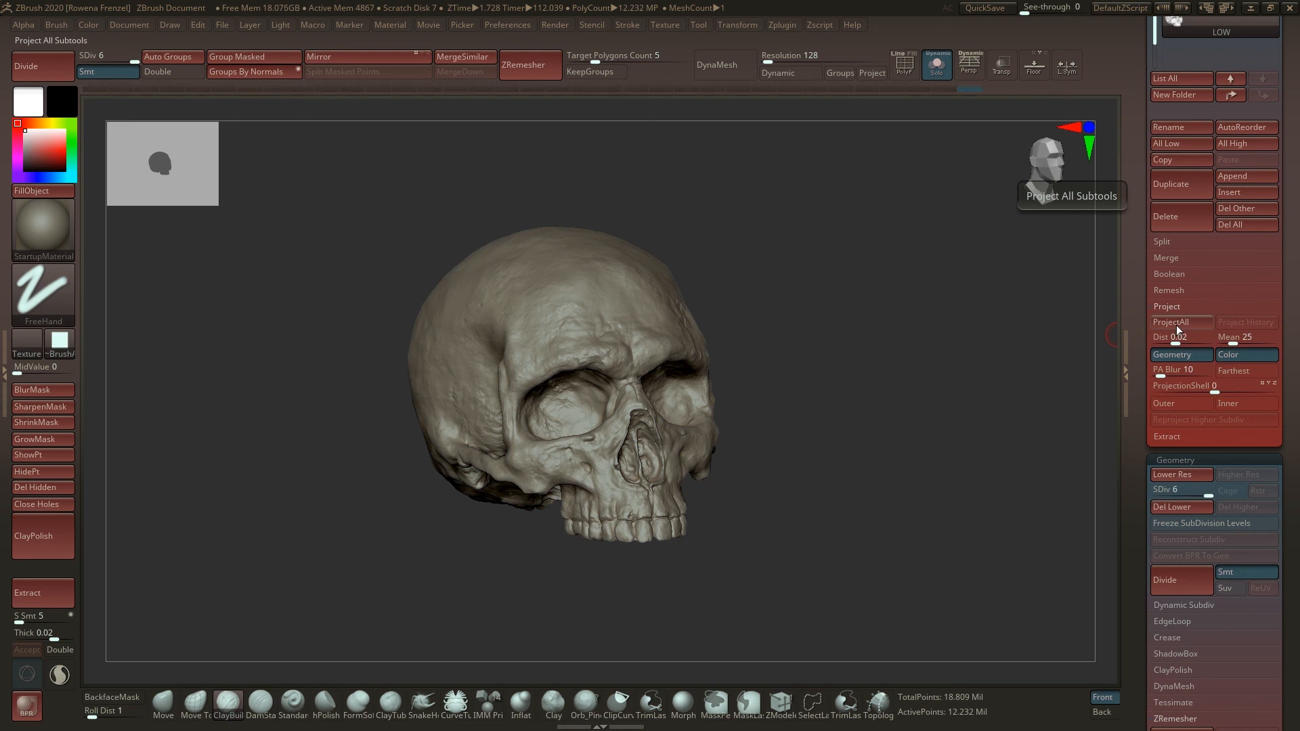
mouse_move(1175, 329)
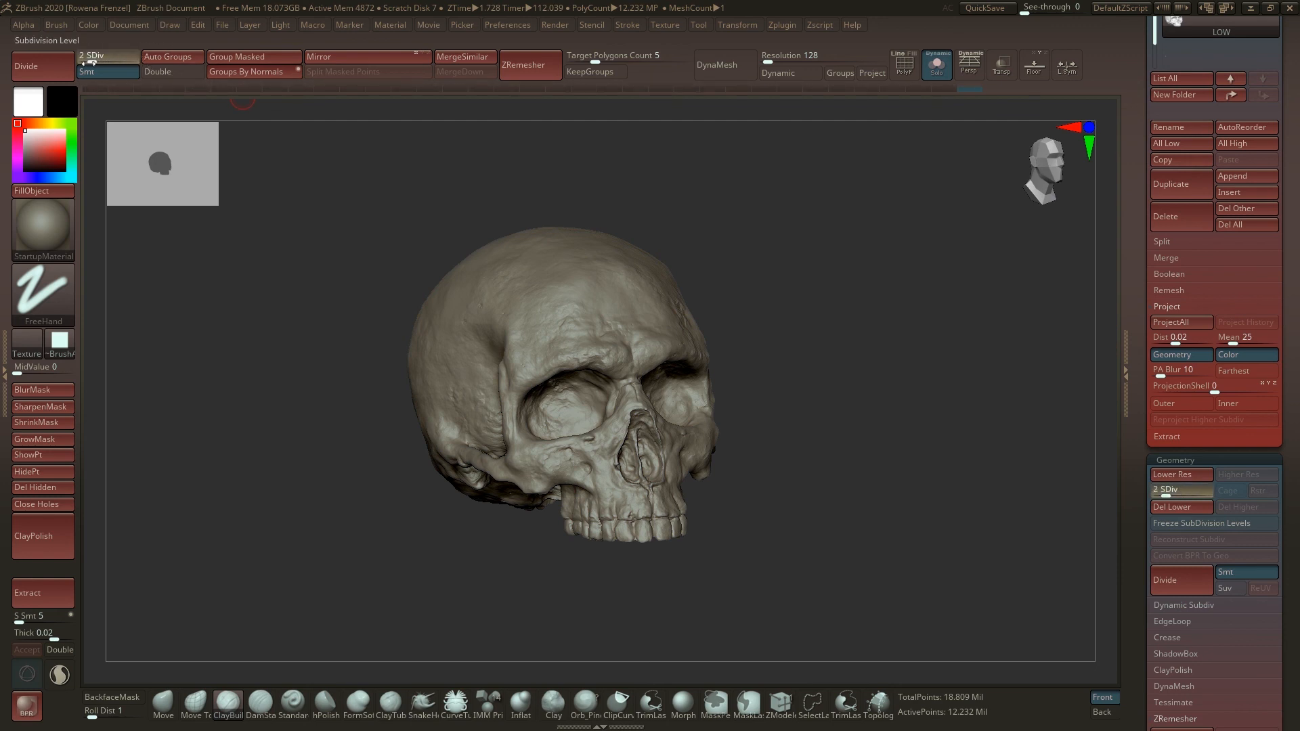
left_click(1172, 489)
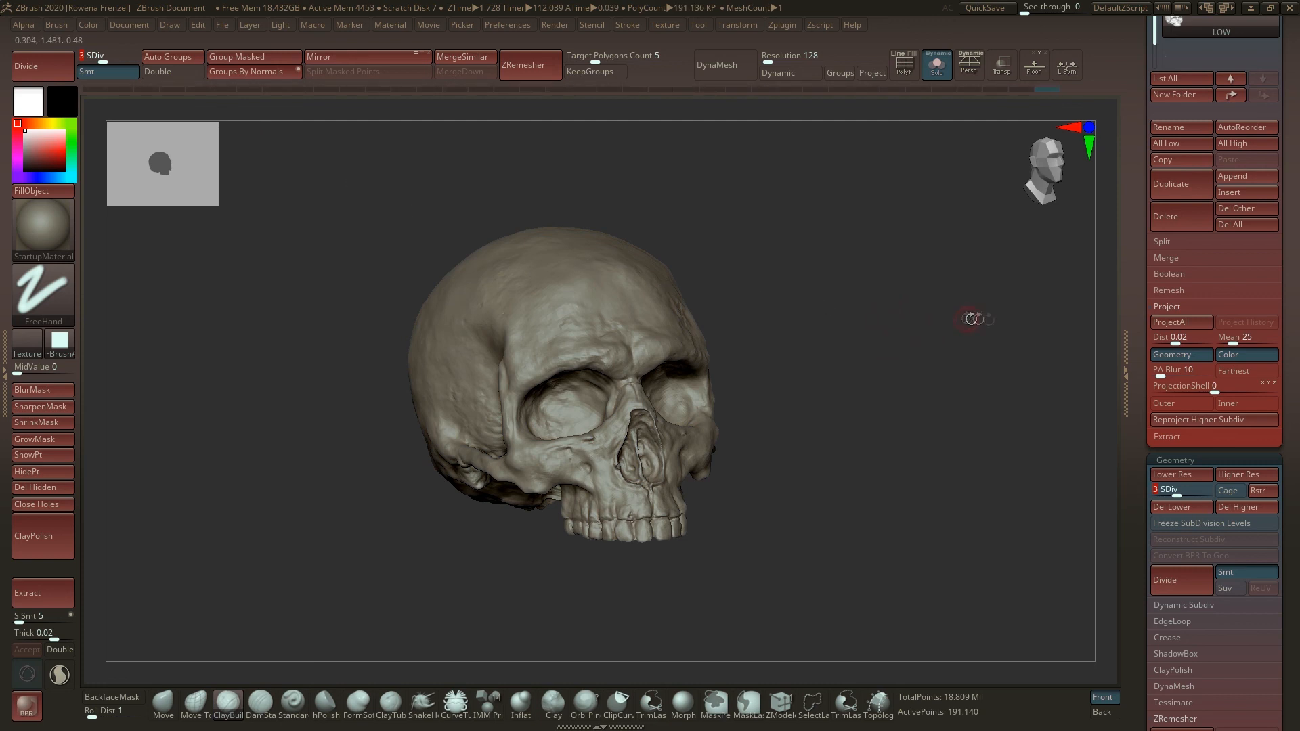
left_click(1246, 474)
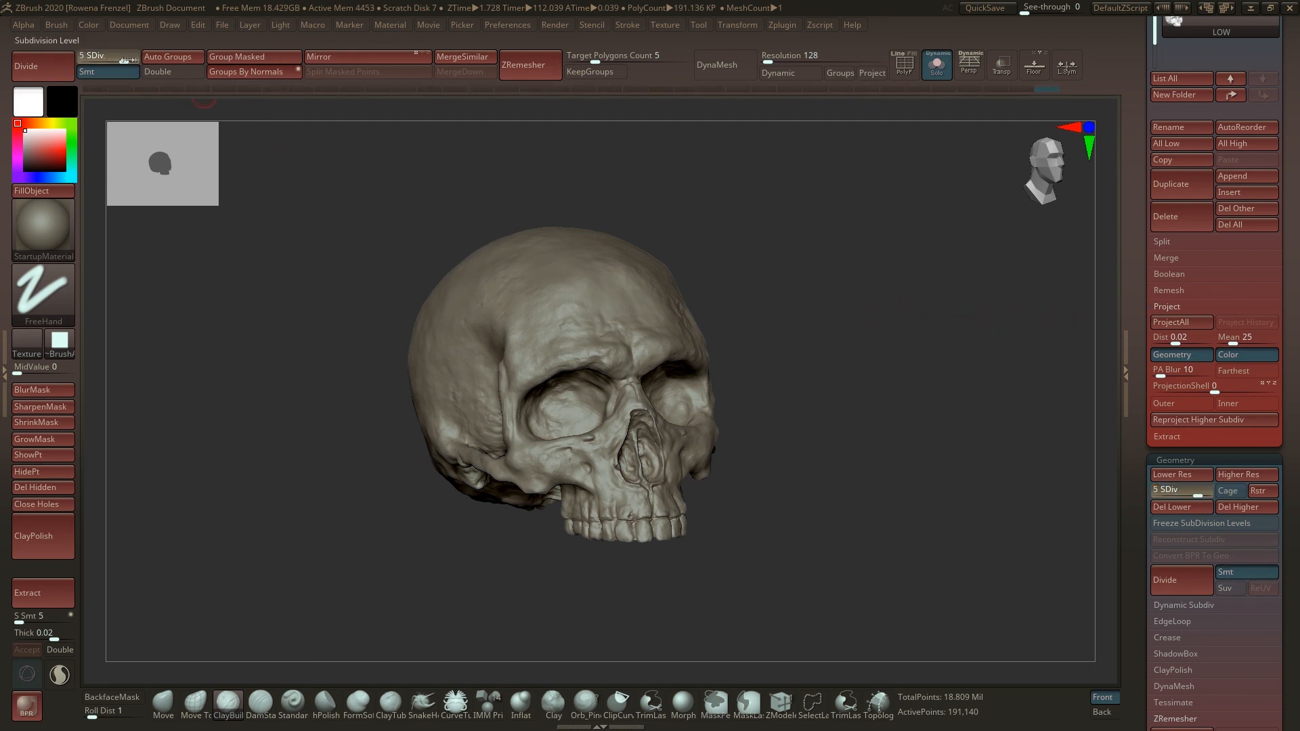